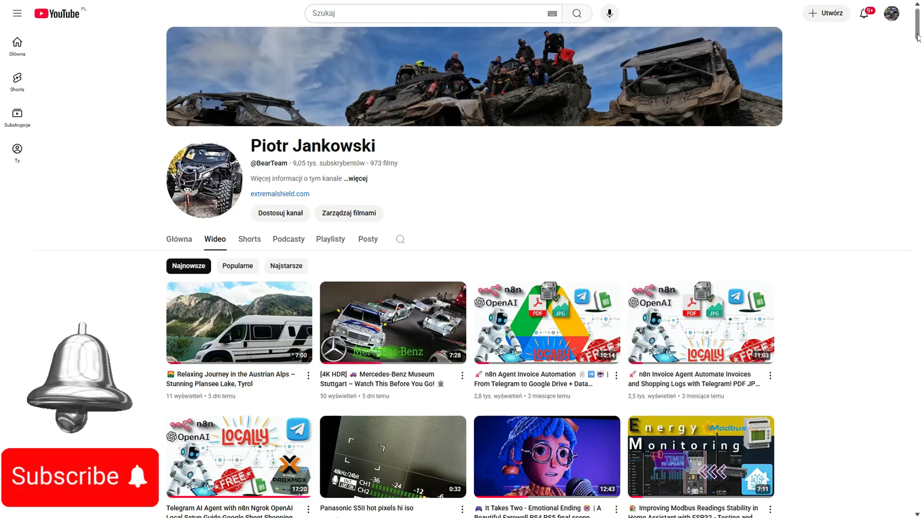
# - Browse down the Waveshare homepage into the Robotics category listings
pyautogui.scroll(-3)
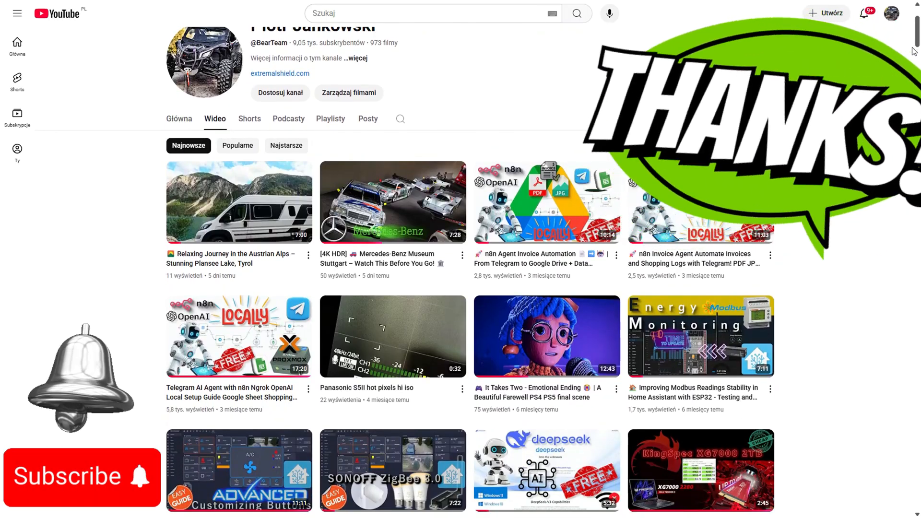
pyautogui.scroll(-3)
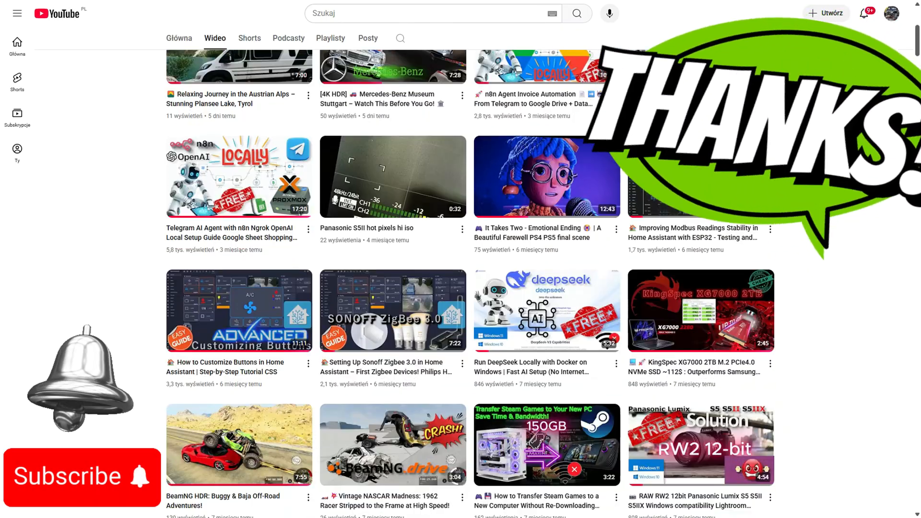
pyautogui.scroll(-3)
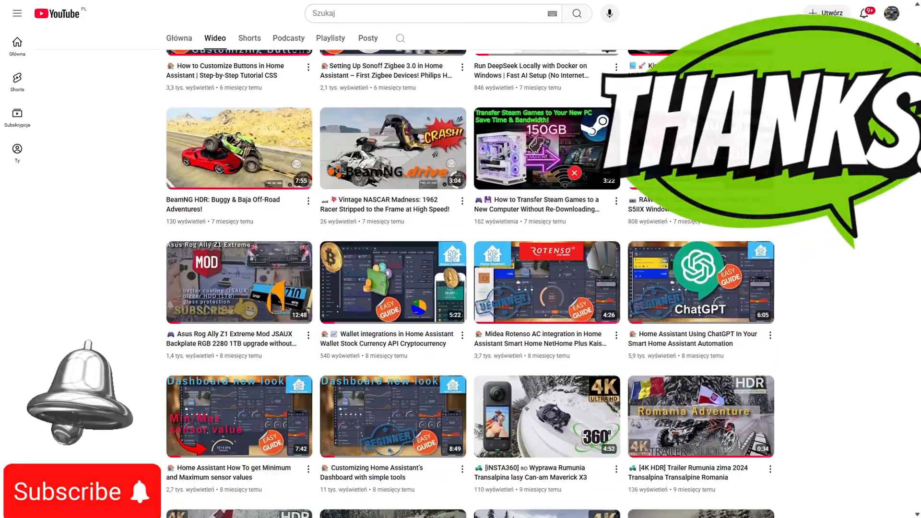
pyautogui.scroll(-3)
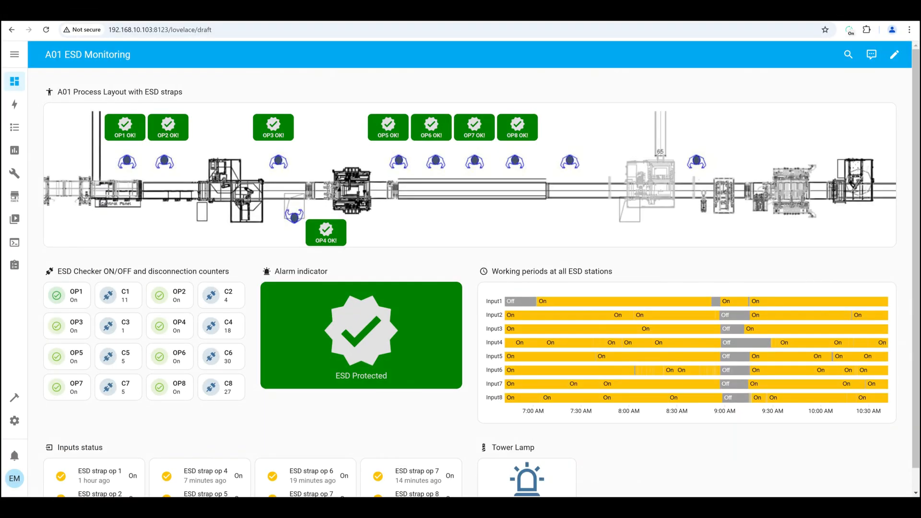
pyautogui.moveTo(738, 329)
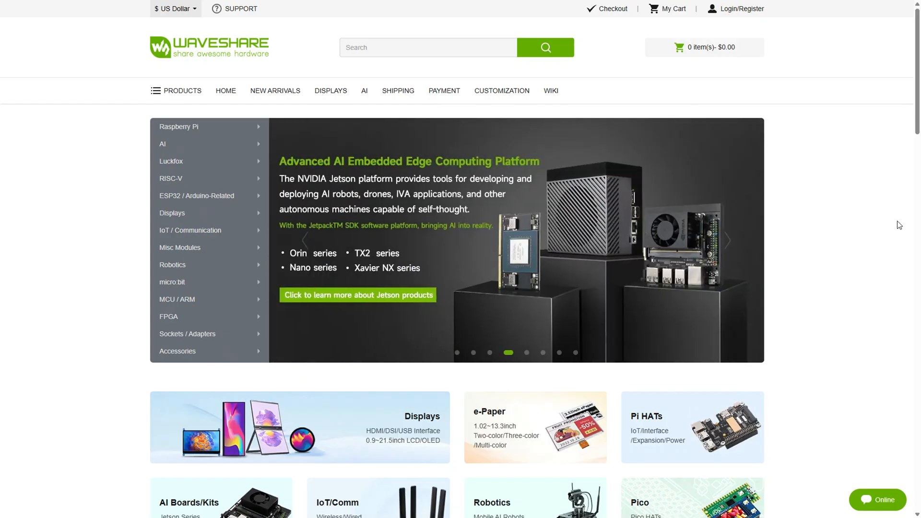
pyautogui.moveTo(850, 218)
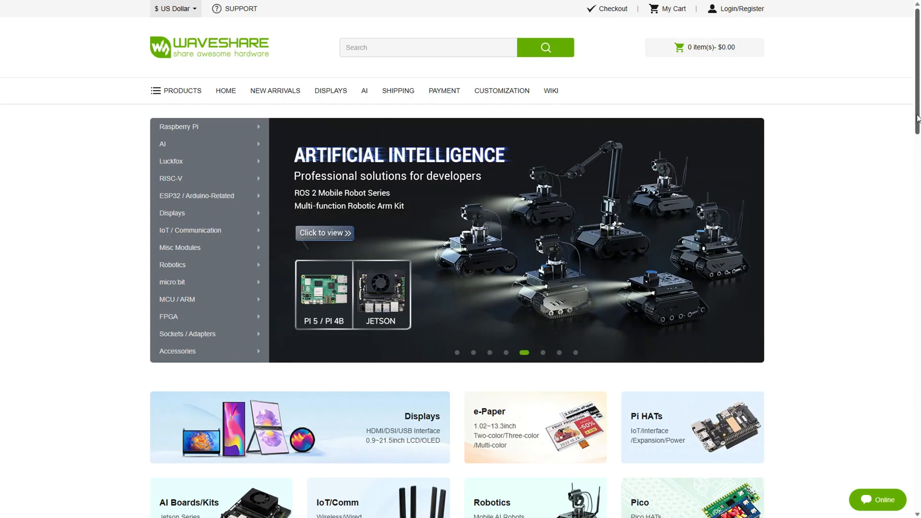
# - Scroll the UGV Rover ROS 2 product page down to its Key Features section
pyautogui.scroll(-3)
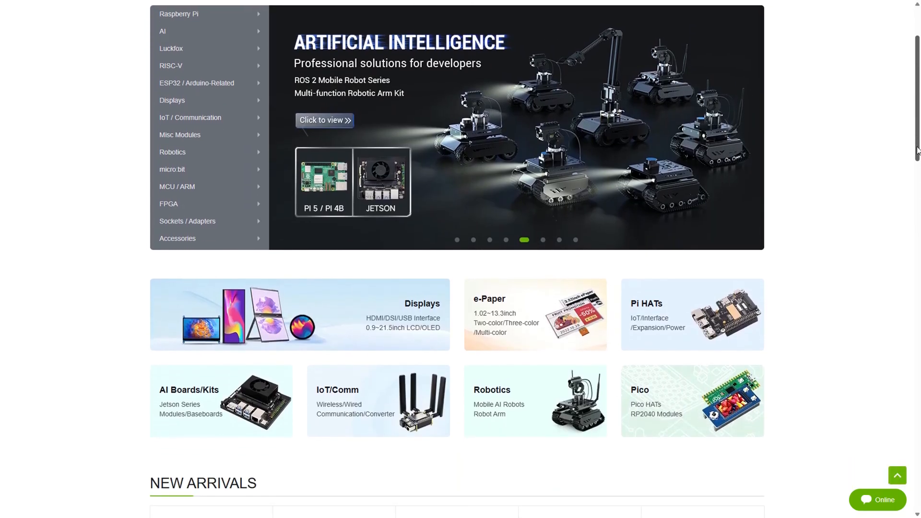
pyautogui.scroll(-3)
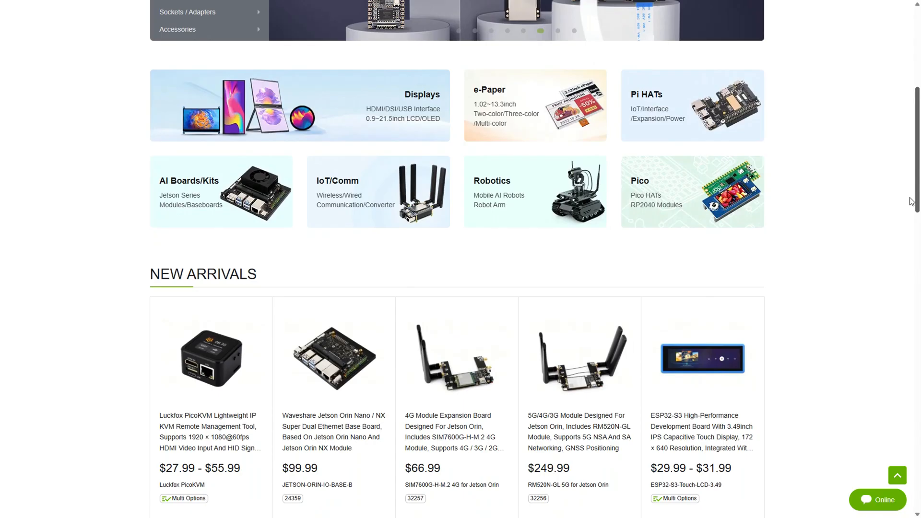
pyautogui.scroll(-3)
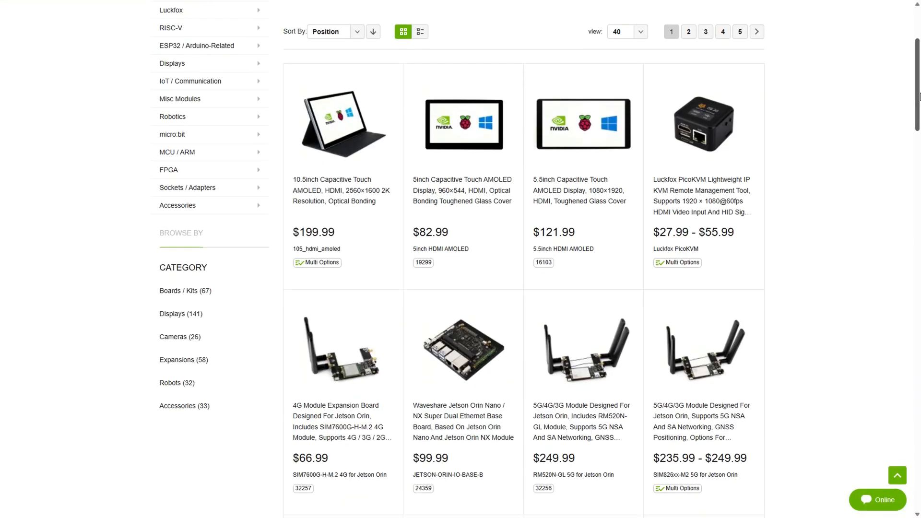
pyautogui.scroll(-3)
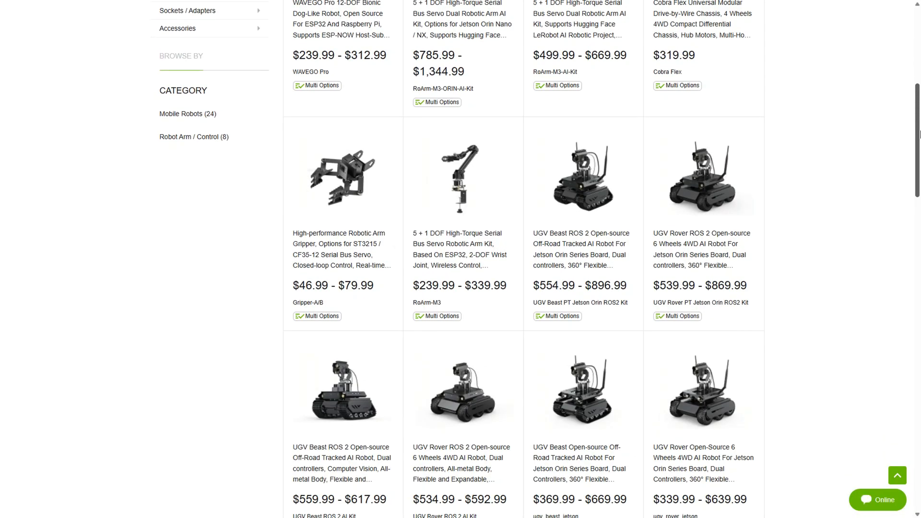
pyautogui.scroll(-3)
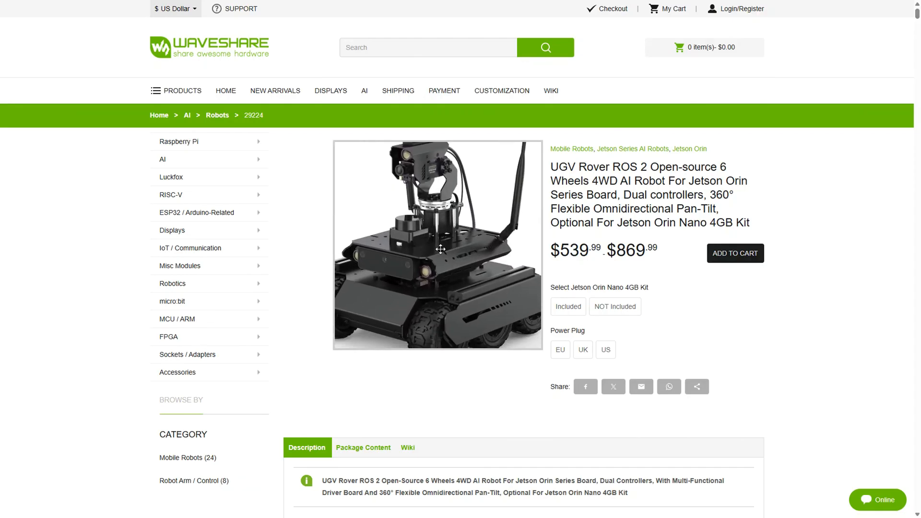
pyautogui.scroll(-3)
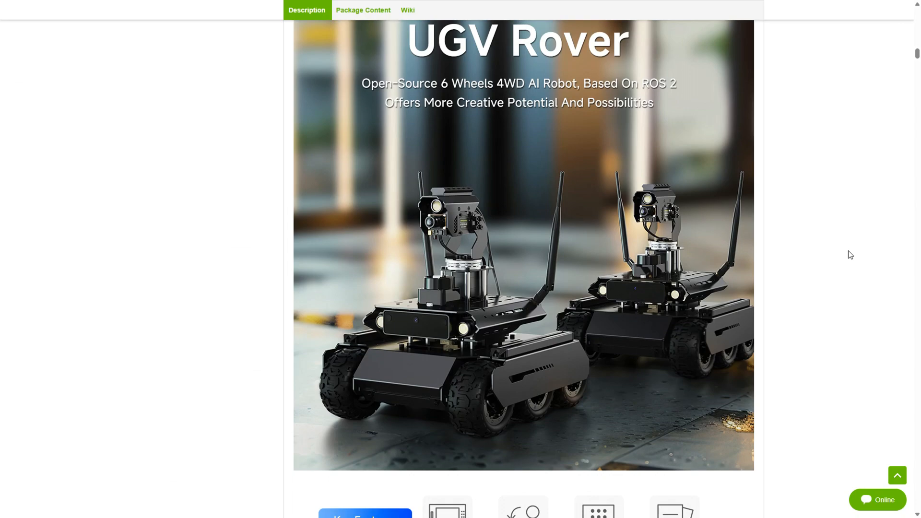
pyautogui.scroll(-3)
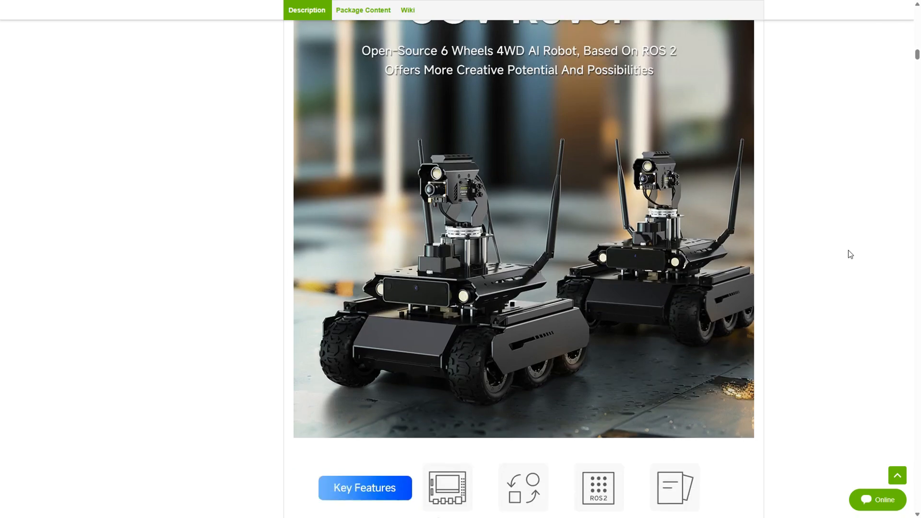
pyautogui.scroll(-3)
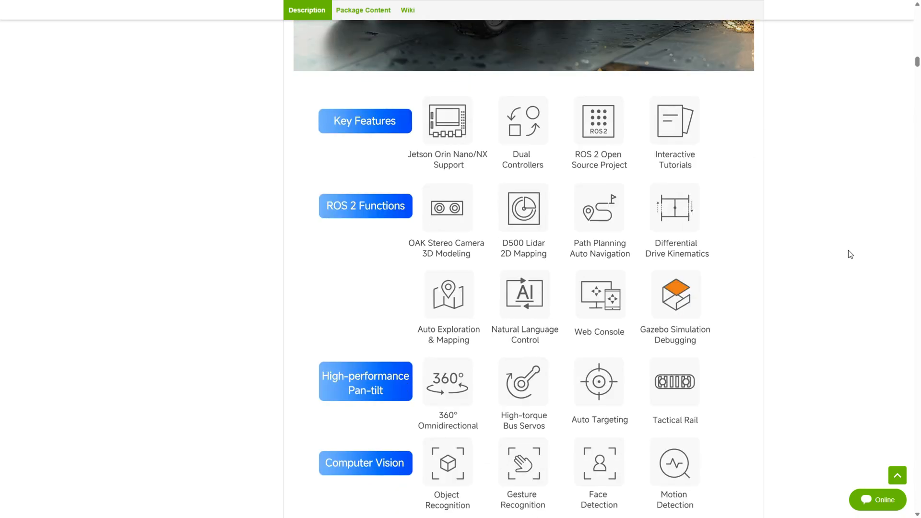
pyautogui.scroll(-3)
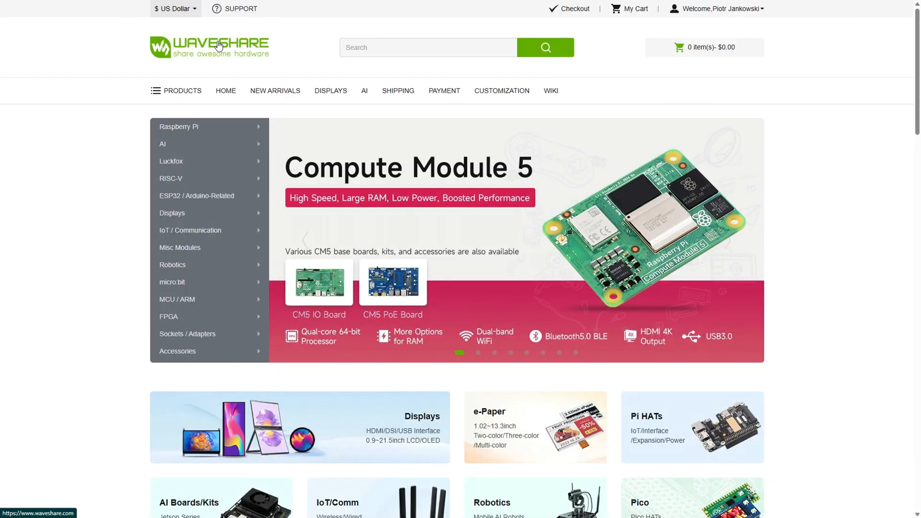
# - Search the Waveshare store for 'modbus'
pyautogui.click(418, 47)
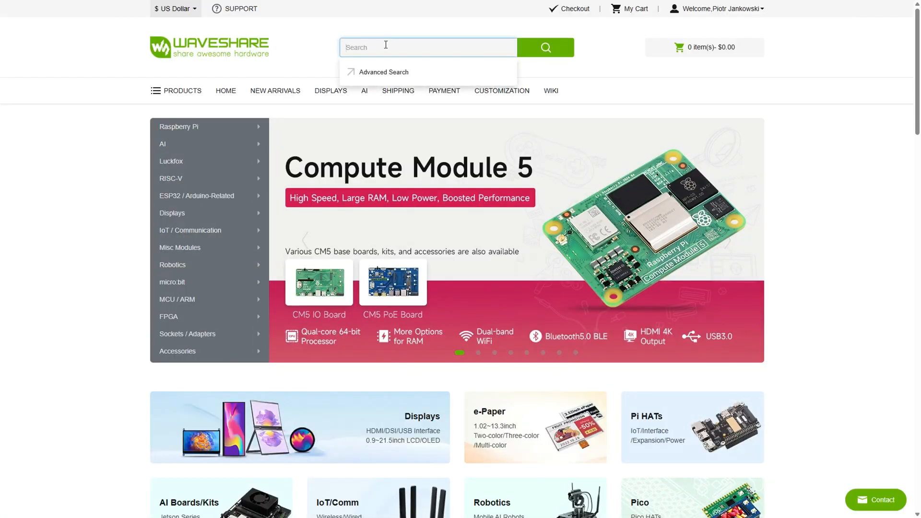
pyautogui.write('modbus')
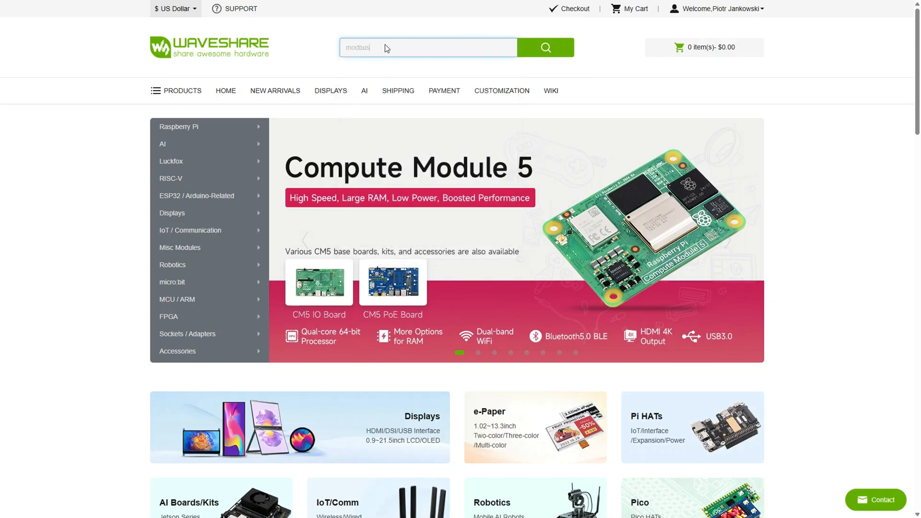
pyautogui.click(545, 48)
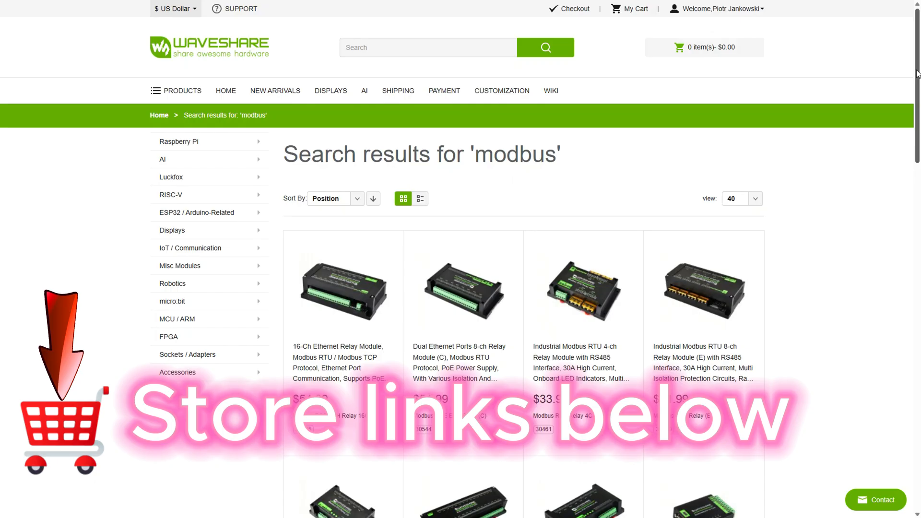
# - Scroll through the modbus relay module search results
pyautogui.scroll(-3)
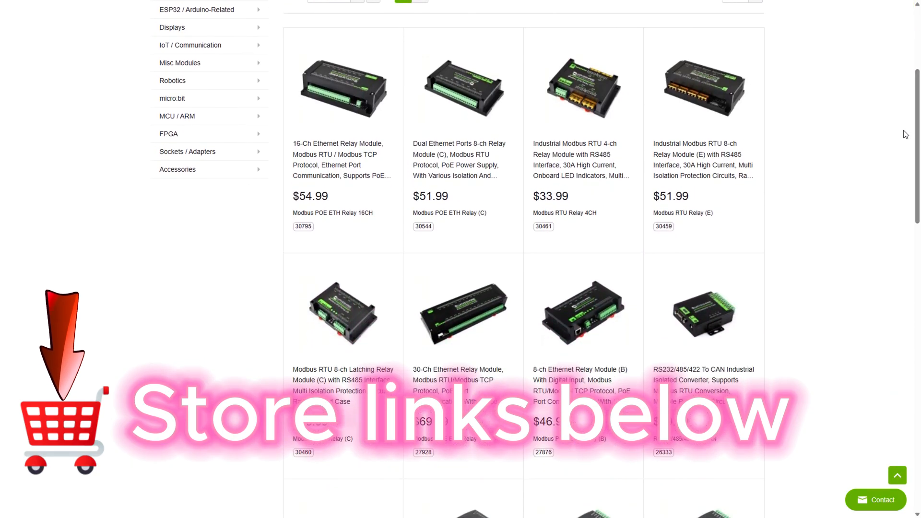
pyautogui.moveTo(627, 84)
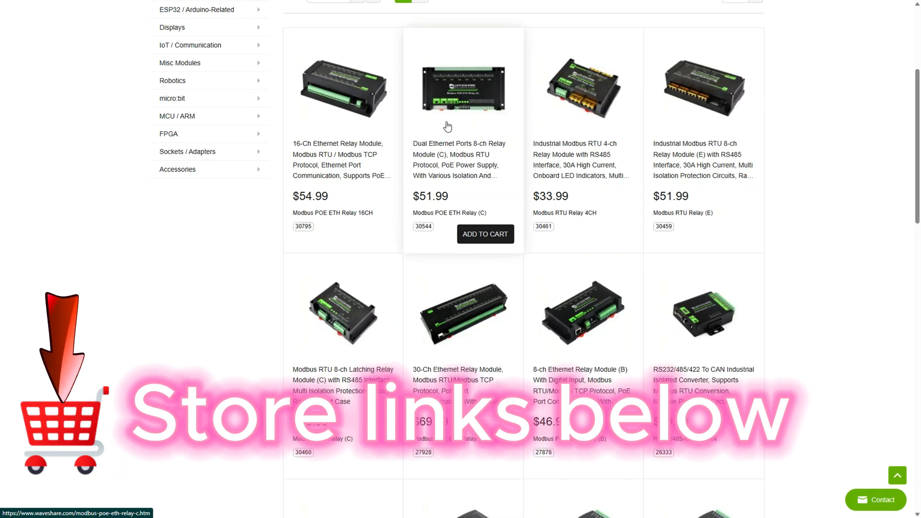
pyautogui.scroll(-3)
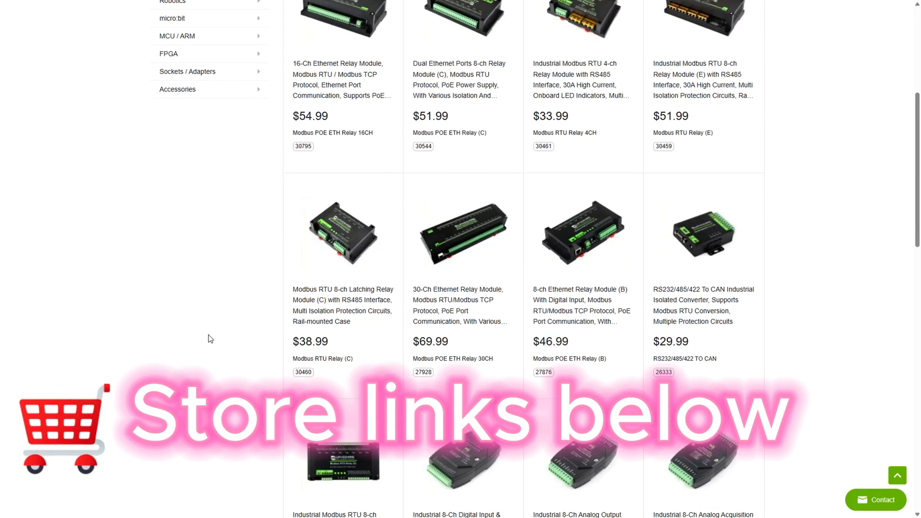
pyautogui.scroll(-3)
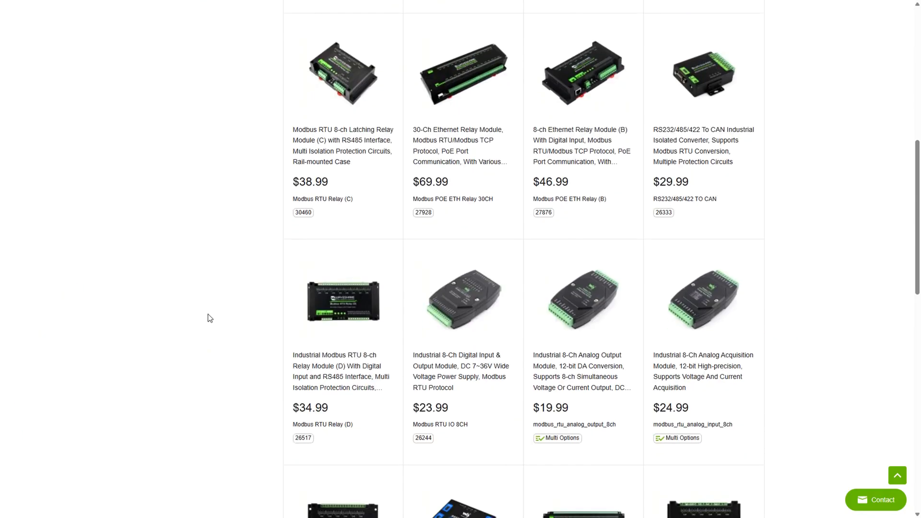
pyautogui.scroll(-3)
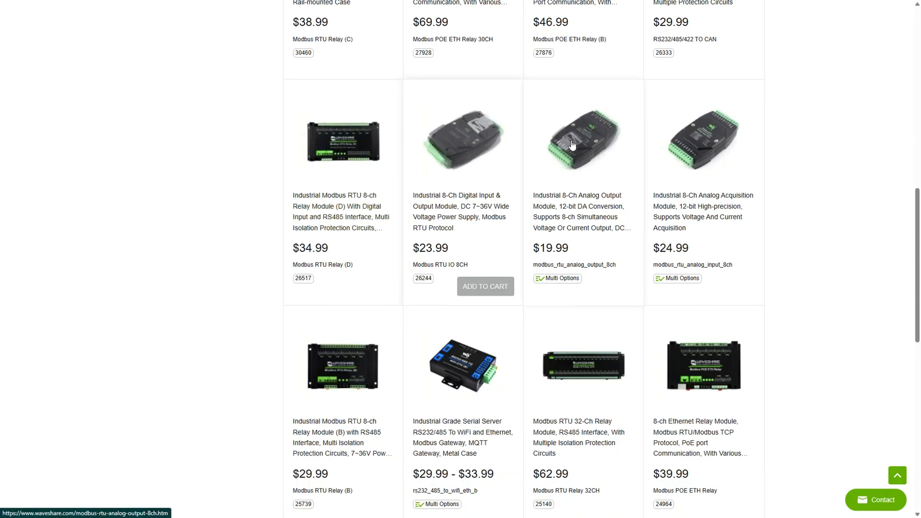
pyautogui.moveTo(821, 146)
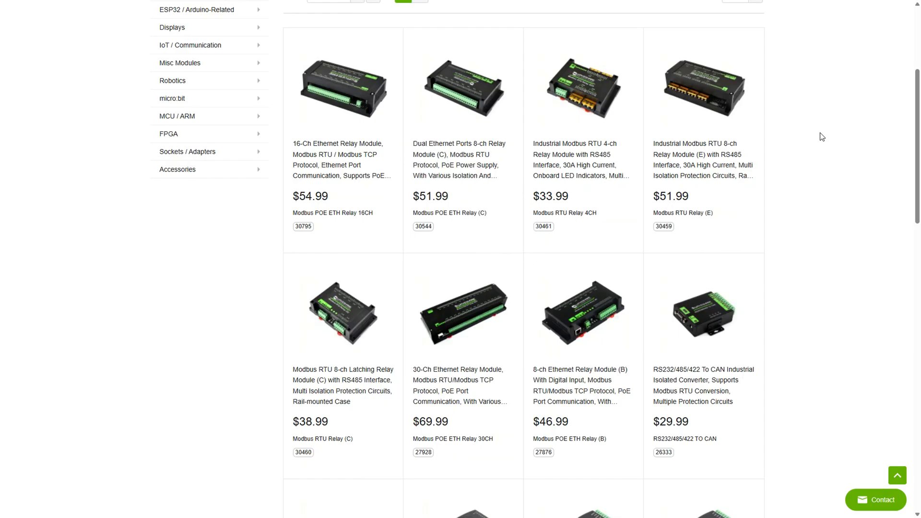
pyautogui.scroll(-3)
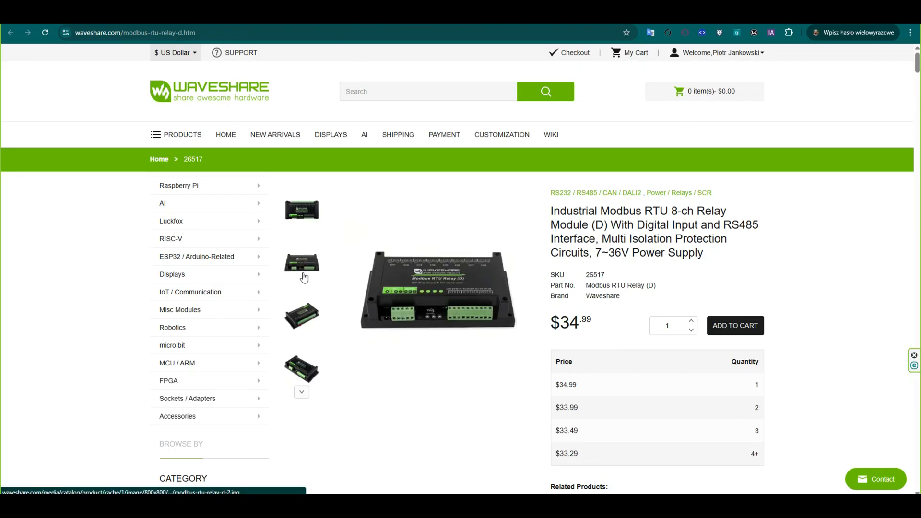
# - Go to the Modbus POE ETH Relay (B) page and read its features, control modes and diagrams
pyautogui.click(301, 262)
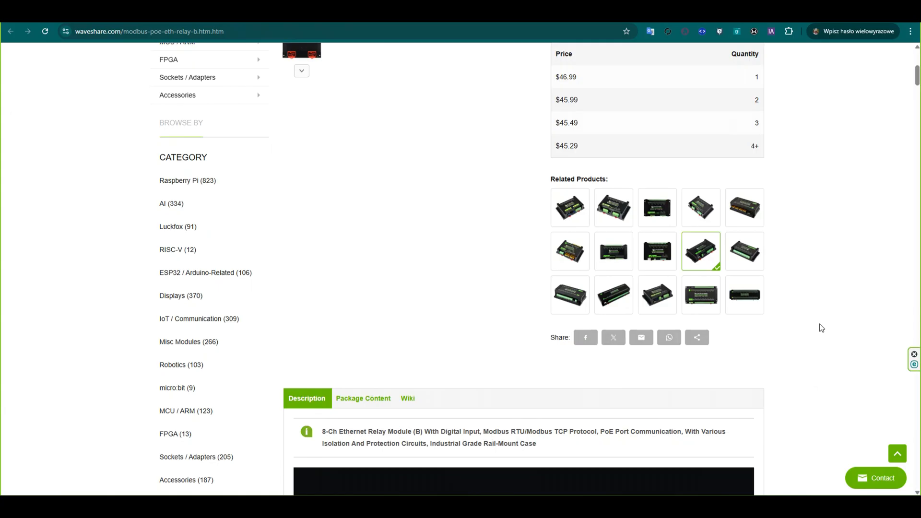
pyautogui.scroll(-3)
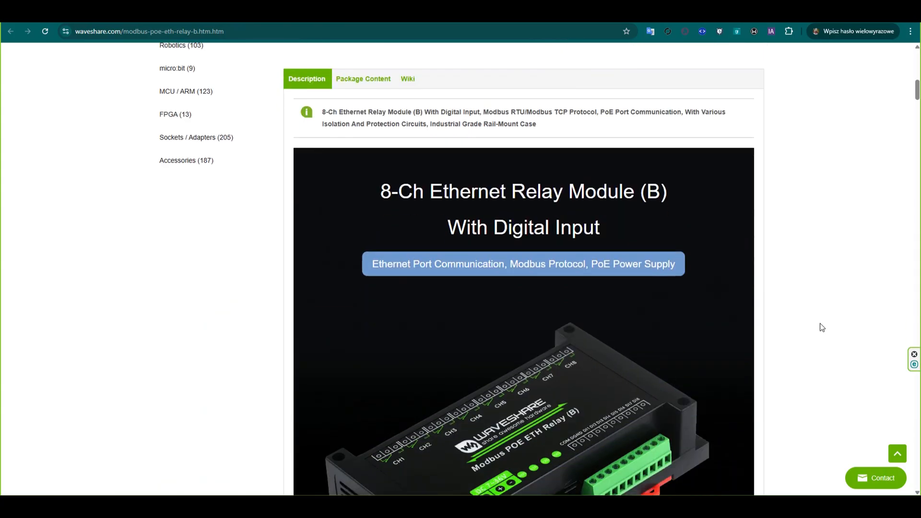
pyautogui.scroll(-3)
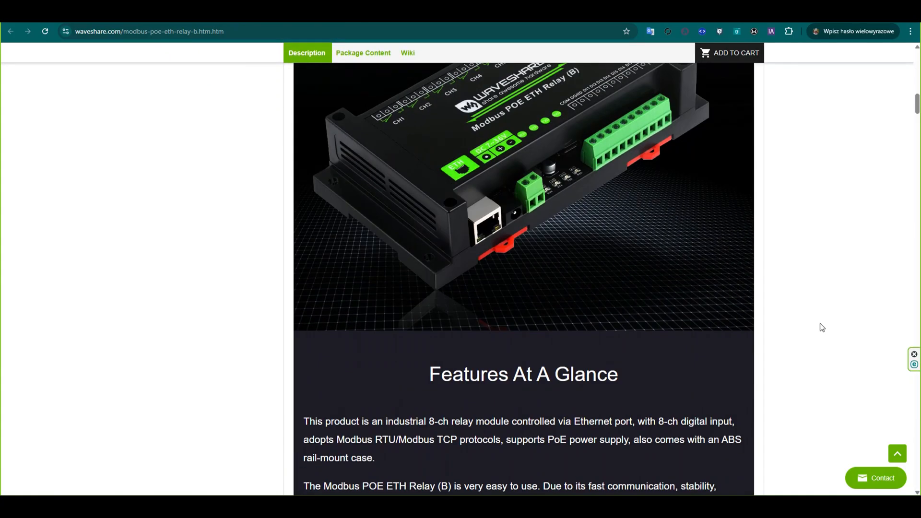
pyautogui.scroll(-3)
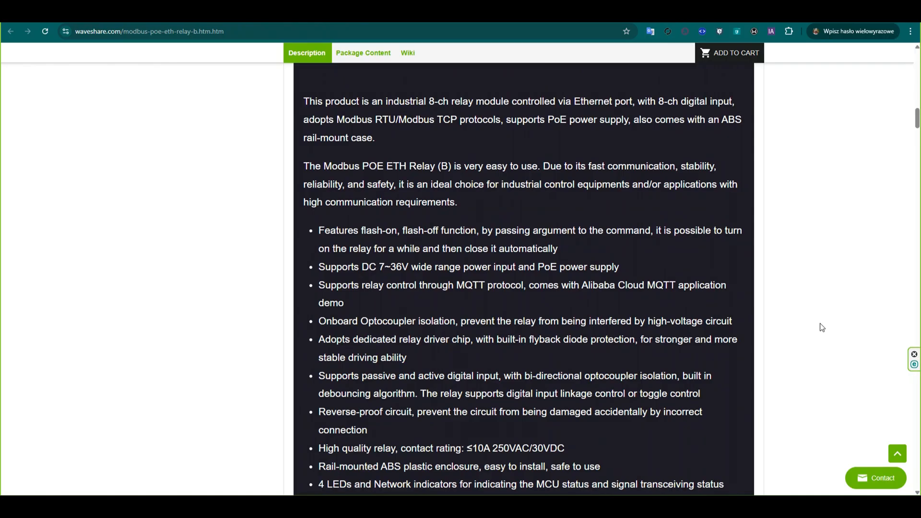
pyautogui.scroll(-3)
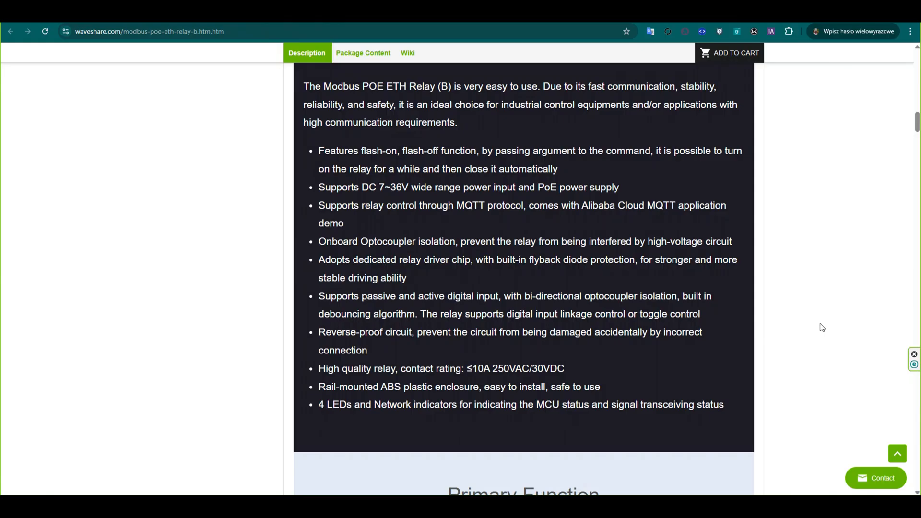
pyautogui.scroll(-3)
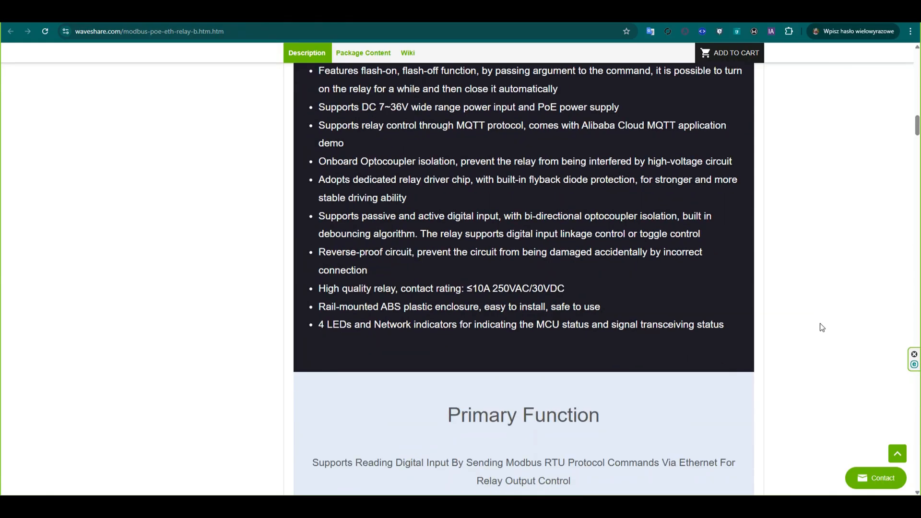
pyautogui.scroll(-3)
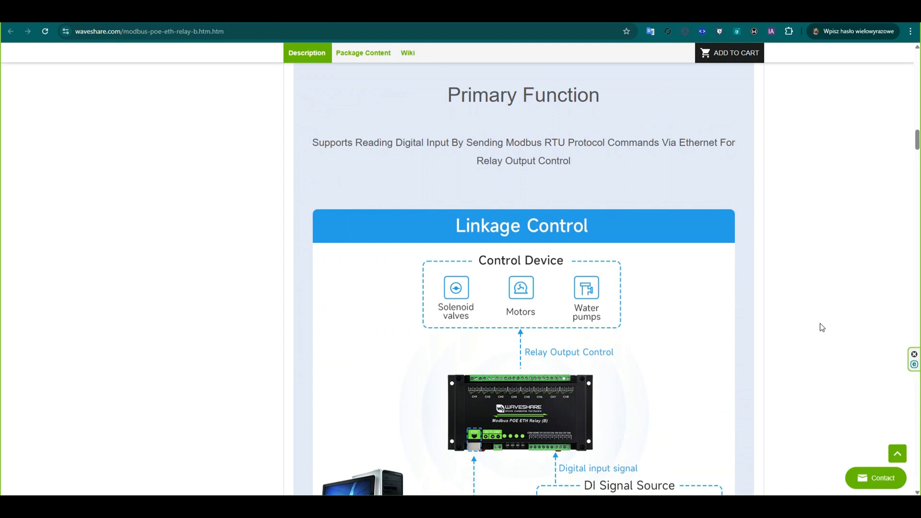
pyautogui.scroll(-3)
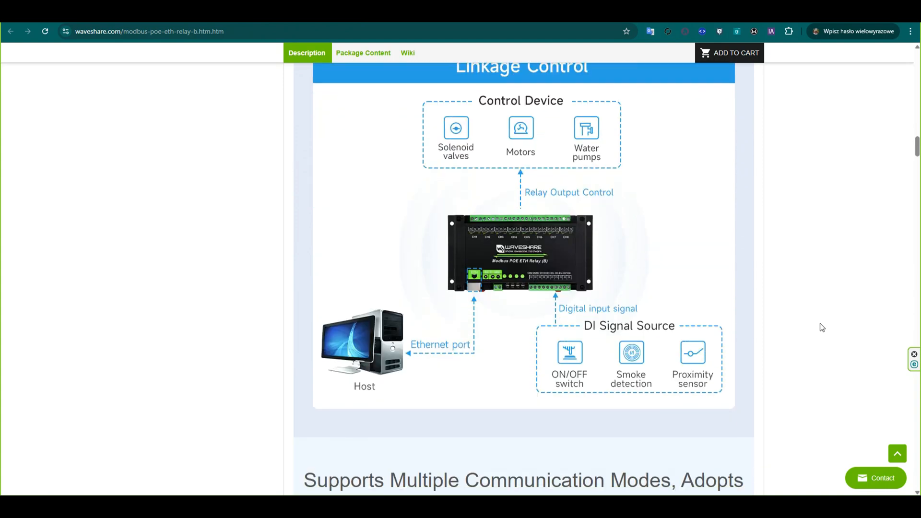
pyautogui.scroll(-3)
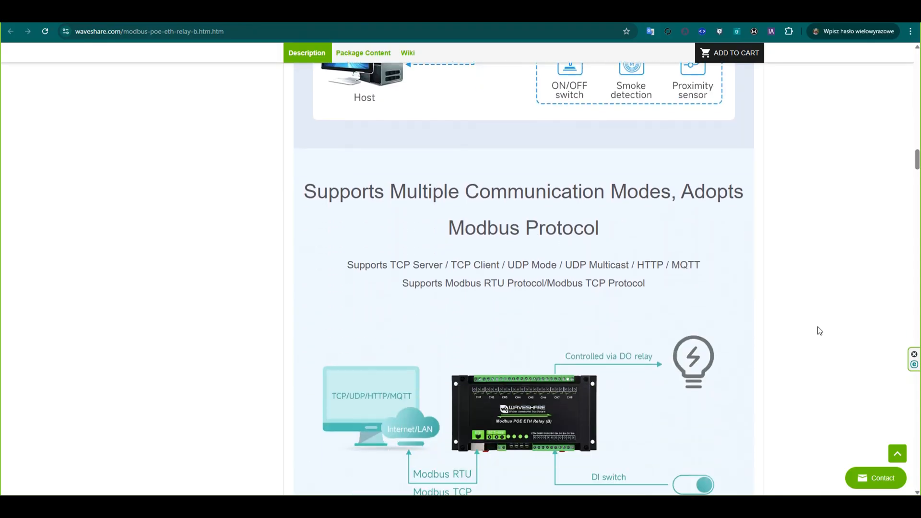
pyautogui.scroll(-3)
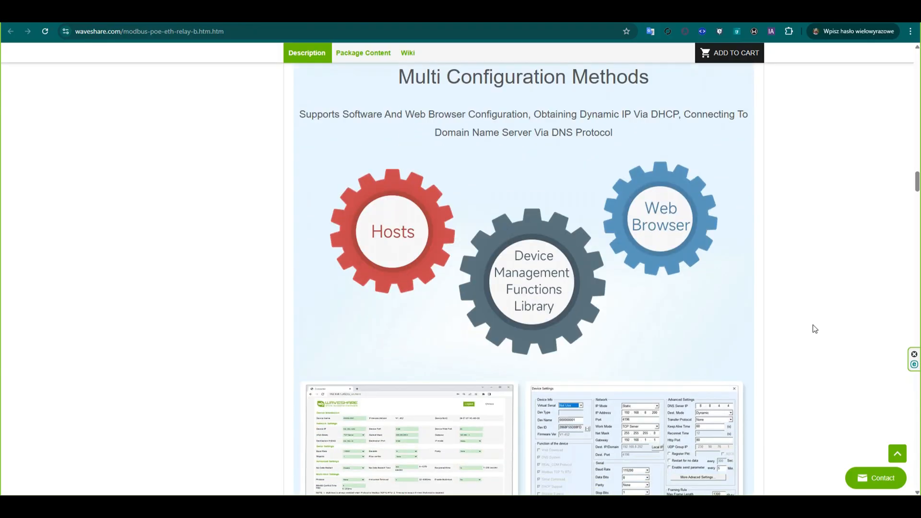
pyautogui.scroll(-3)
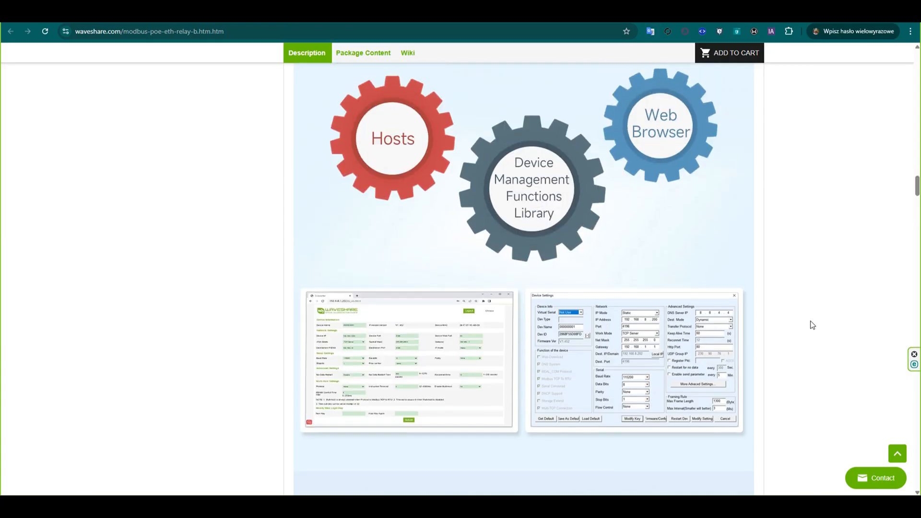
pyautogui.scroll(-3)
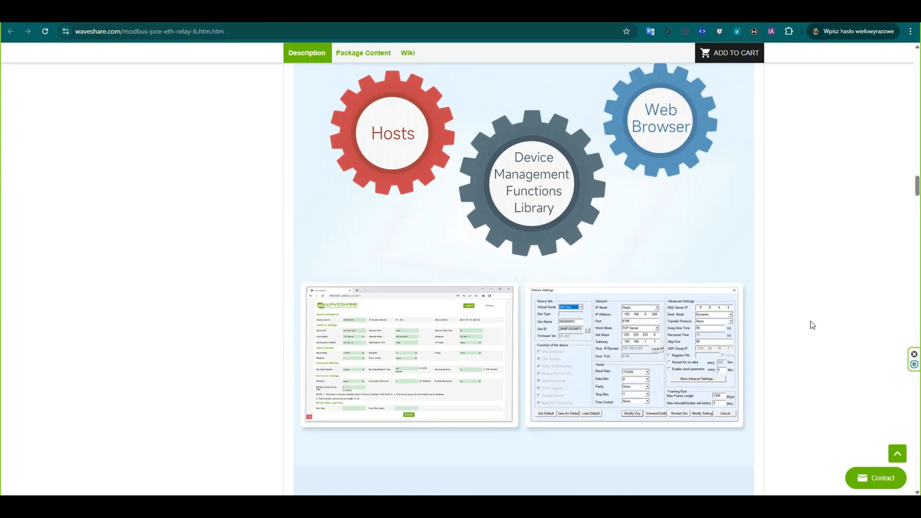
pyautogui.scroll(-3)
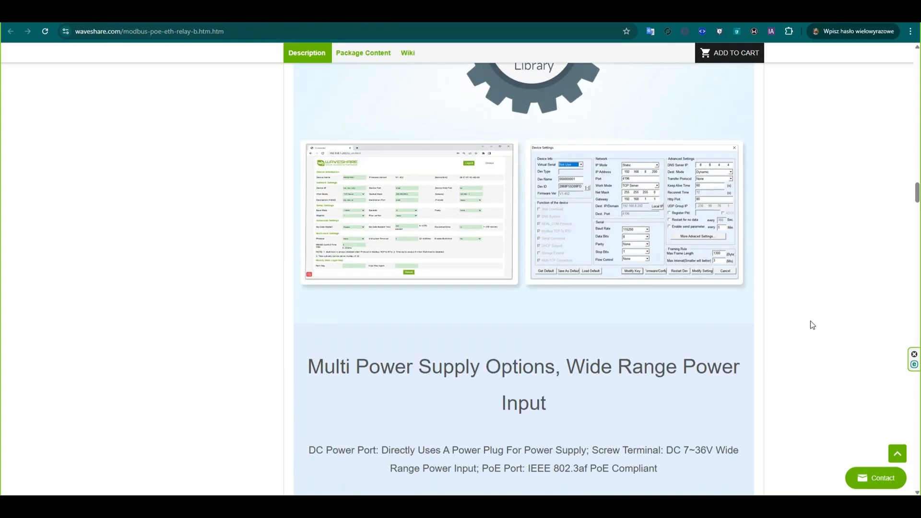
pyautogui.scroll(-3)
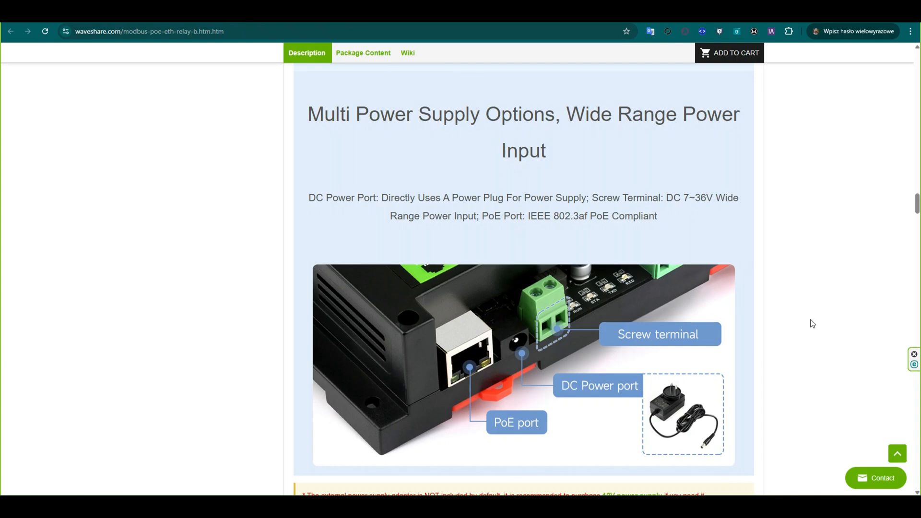
# - Continue through wiring and applications down to the Resources & Services wiki link
pyautogui.scroll(-3)
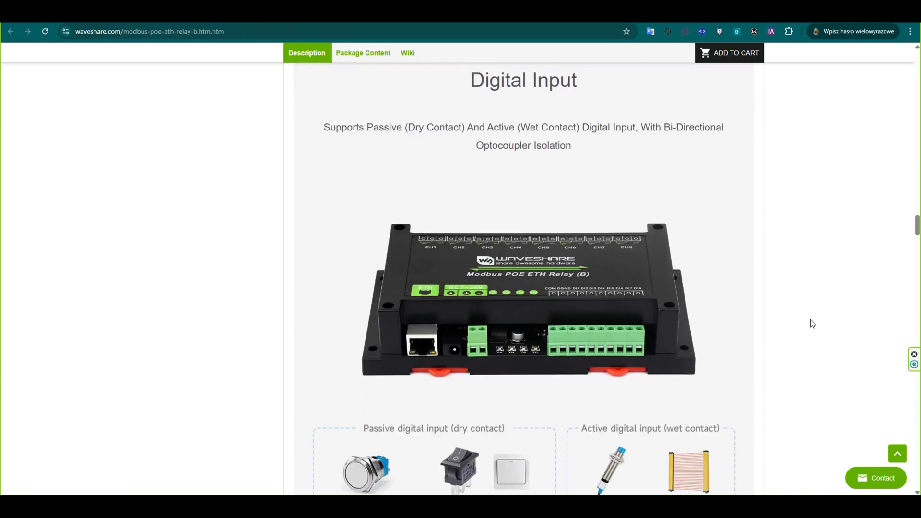
pyautogui.scroll(-3)
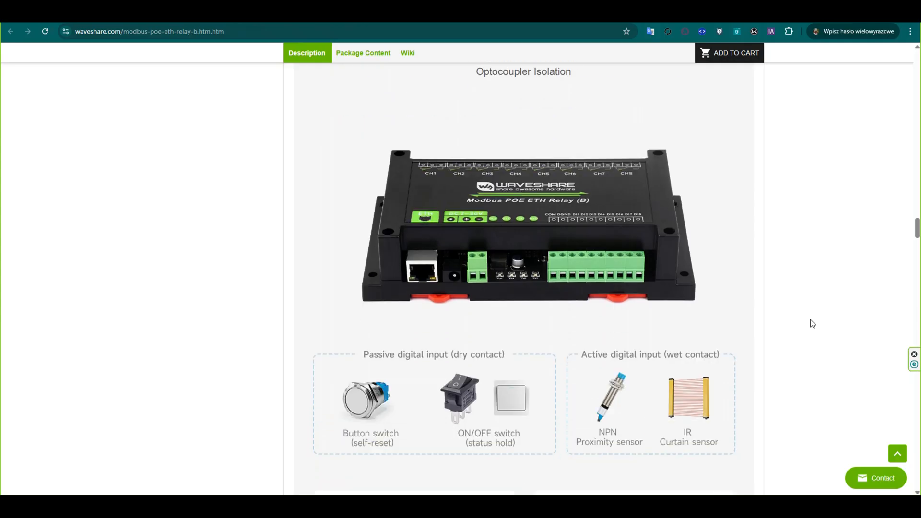
pyautogui.scroll(-3)
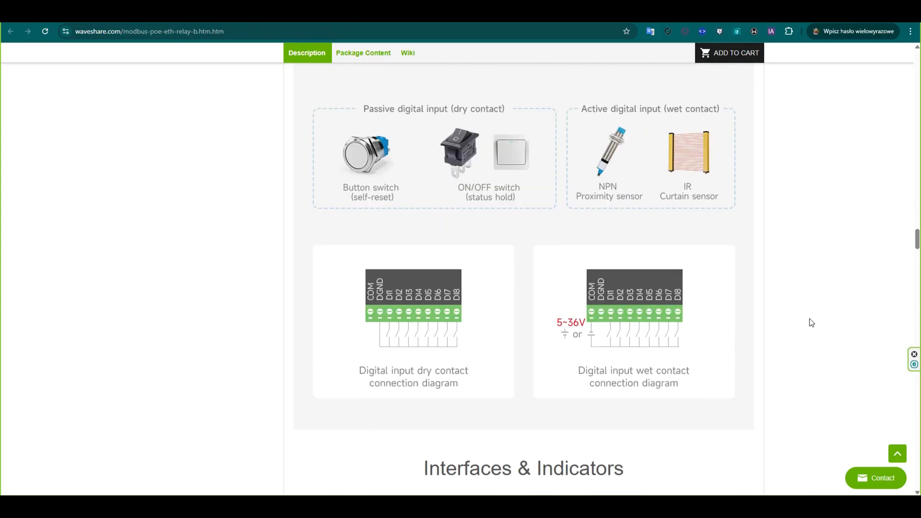
pyautogui.scroll(-3)
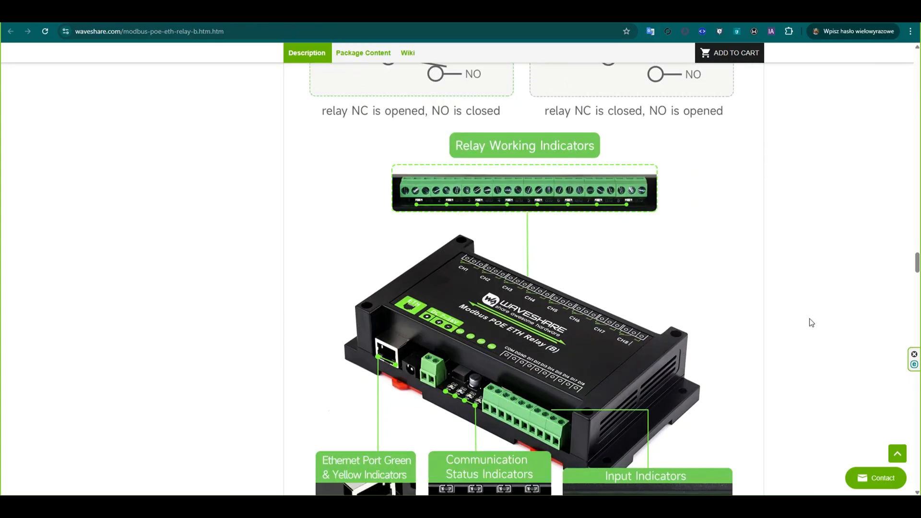
pyautogui.scroll(-3)
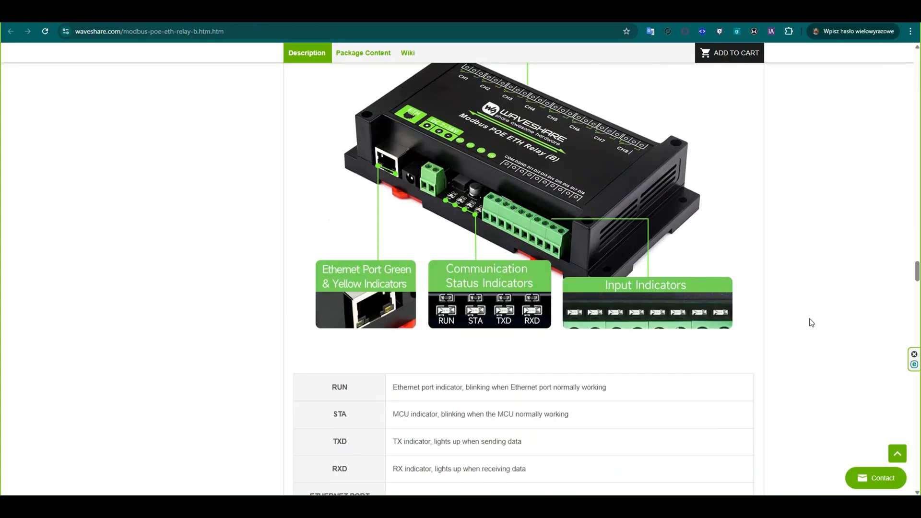
pyautogui.scroll(-3)
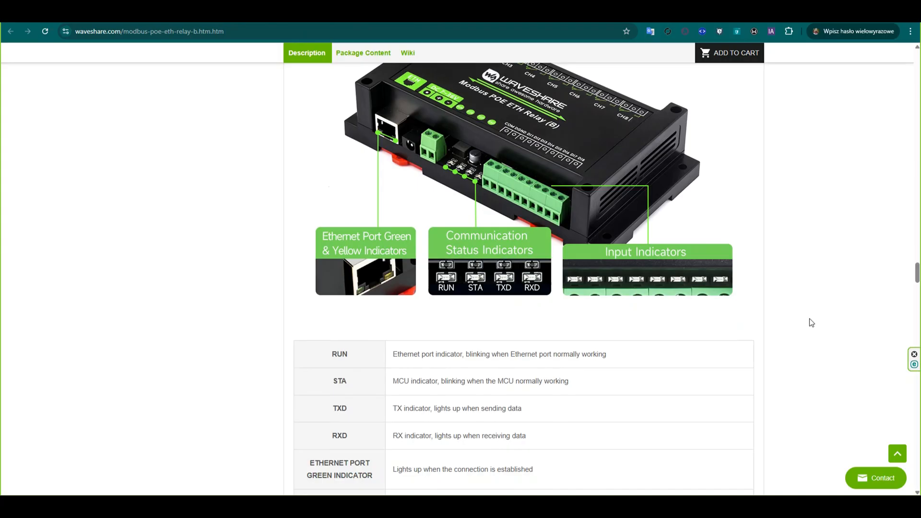
pyautogui.scroll(-3)
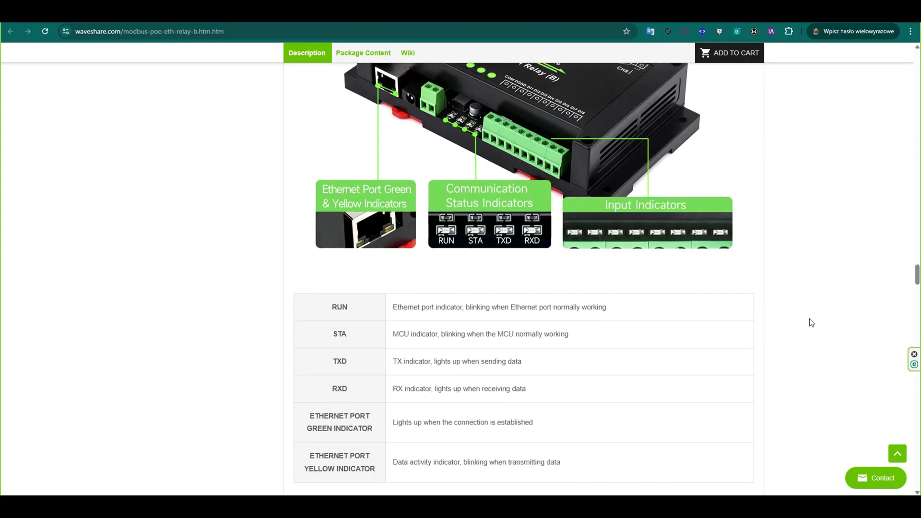
pyautogui.scroll(-3)
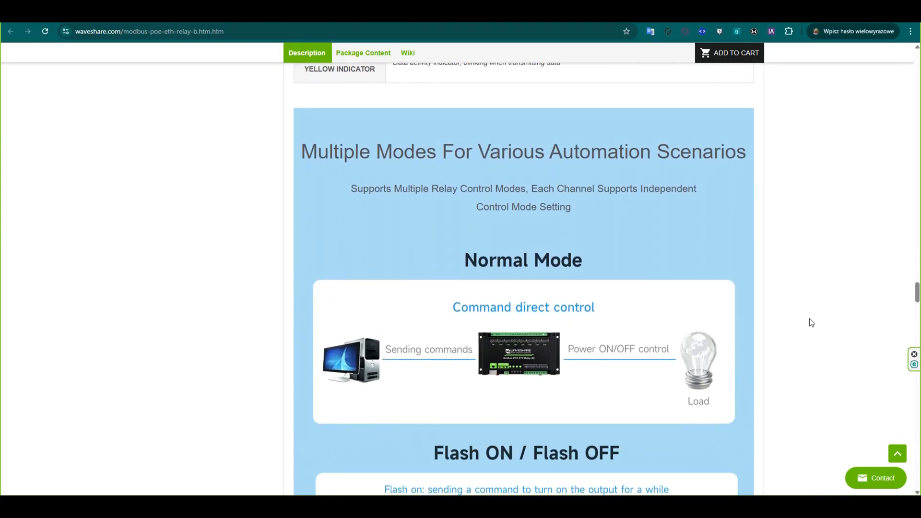
pyautogui.scroll(-3)
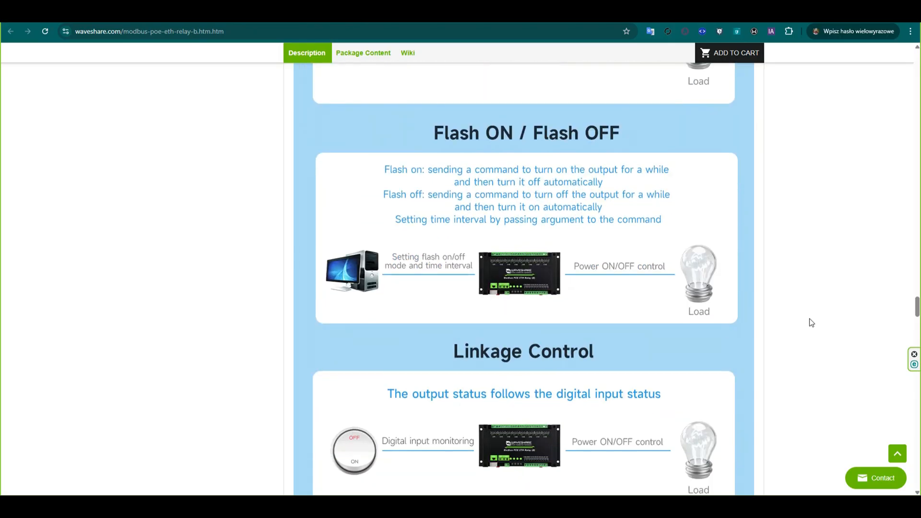
pyautogui.scroll(-3)
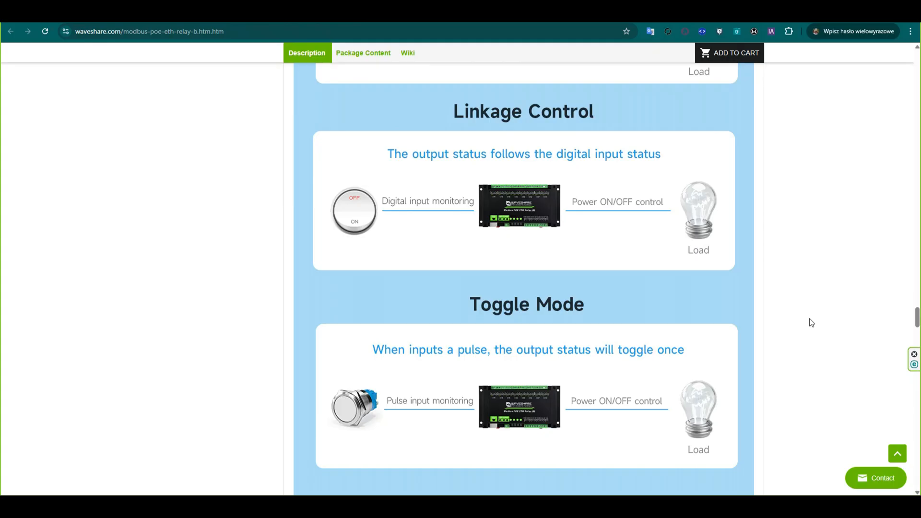
pyautogui.scroll(-3)
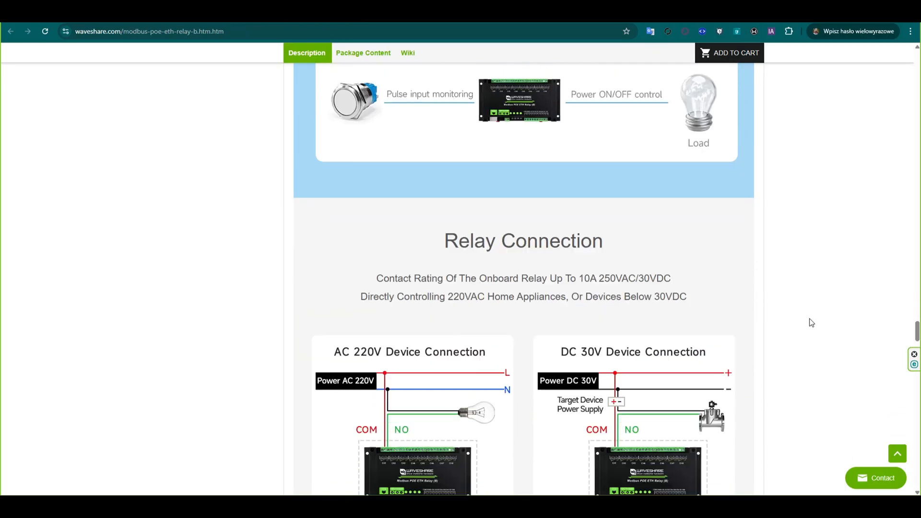
pyautogui.scroll(-3)
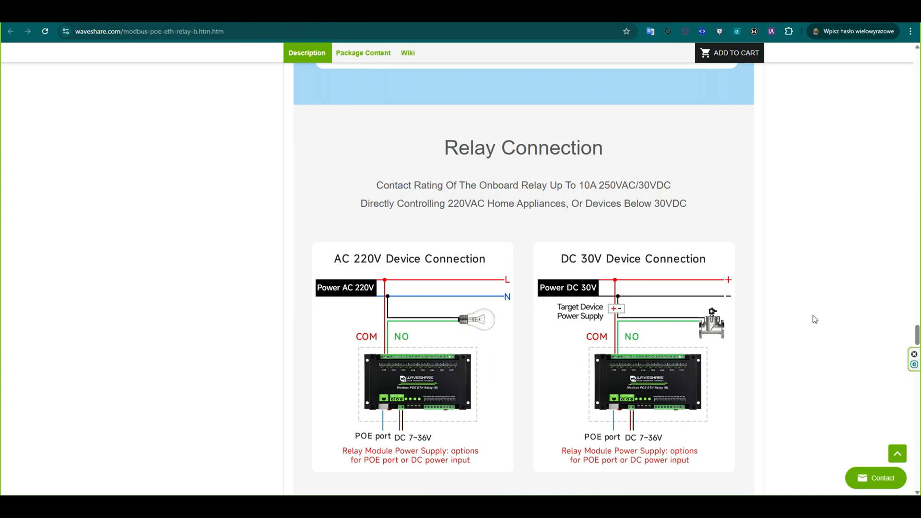
pyautogui.scroll(-3)
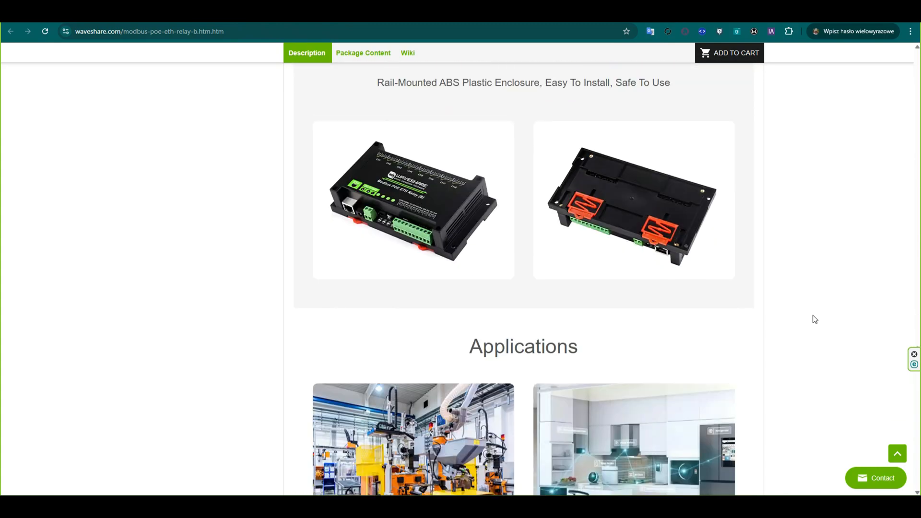
pyautogui.scroll(-3)
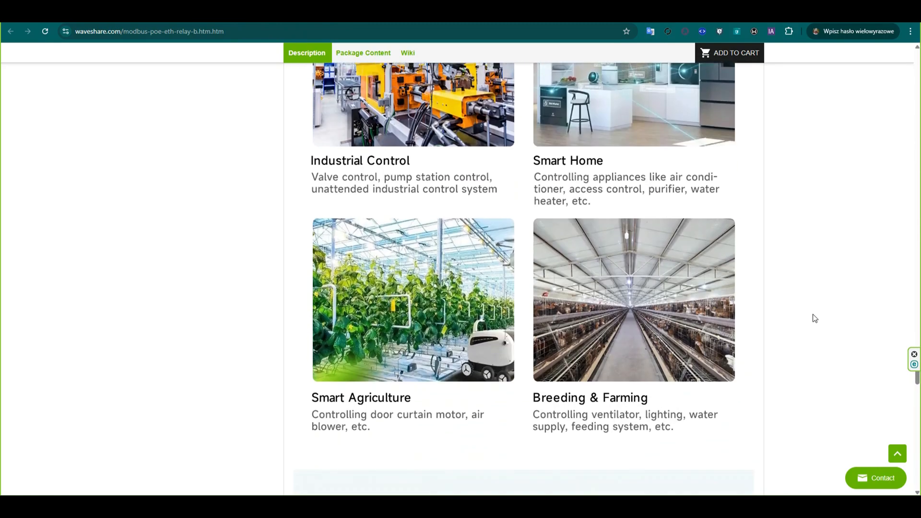
pyautogui.scroll(-3)
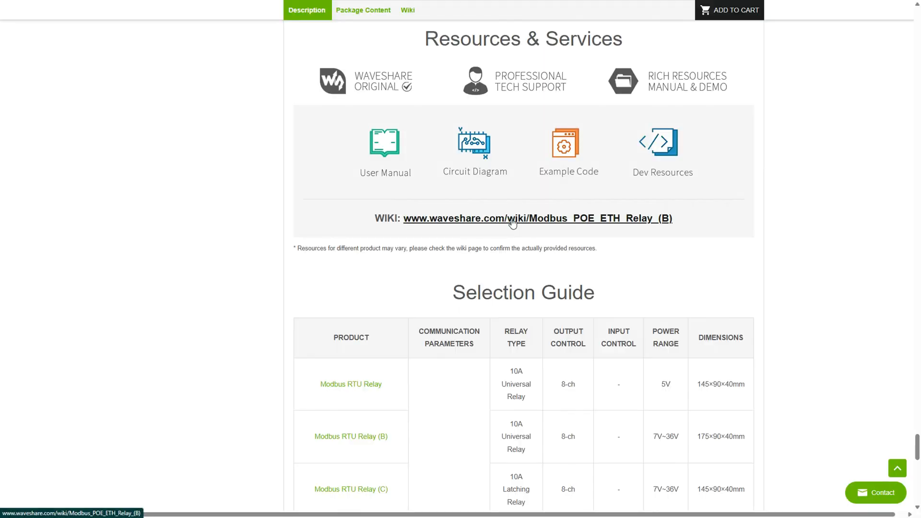
# - On the relay's wiki page, view the overview and Specifications section
pyautogui.click(513, 219)
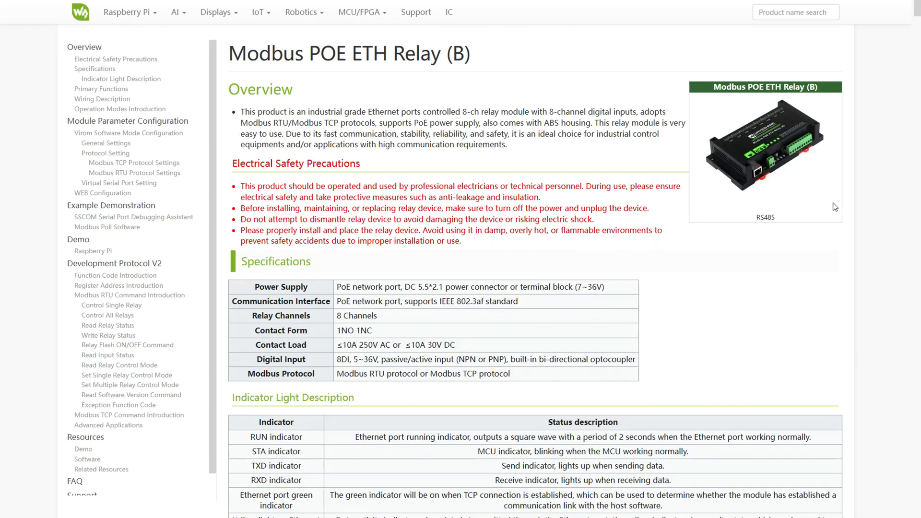
pyautogui.scroll(-3)
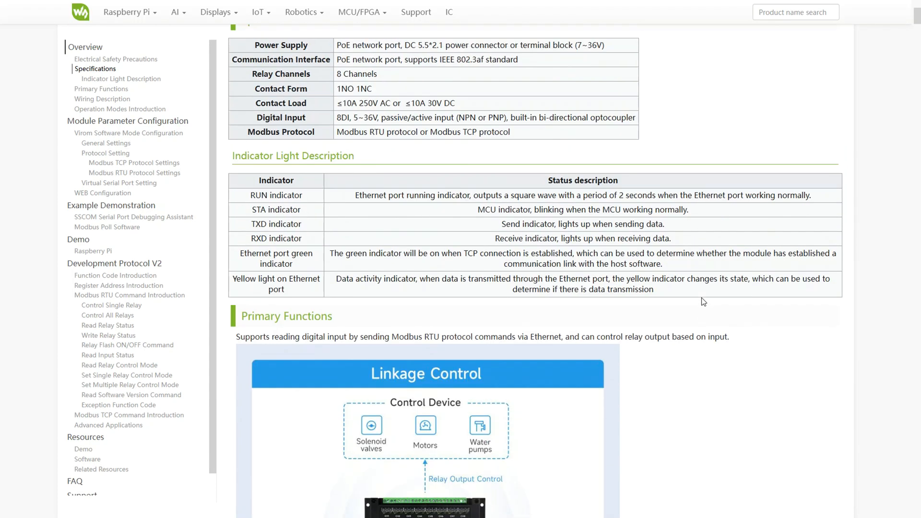
pyautogui.click(95, 69)
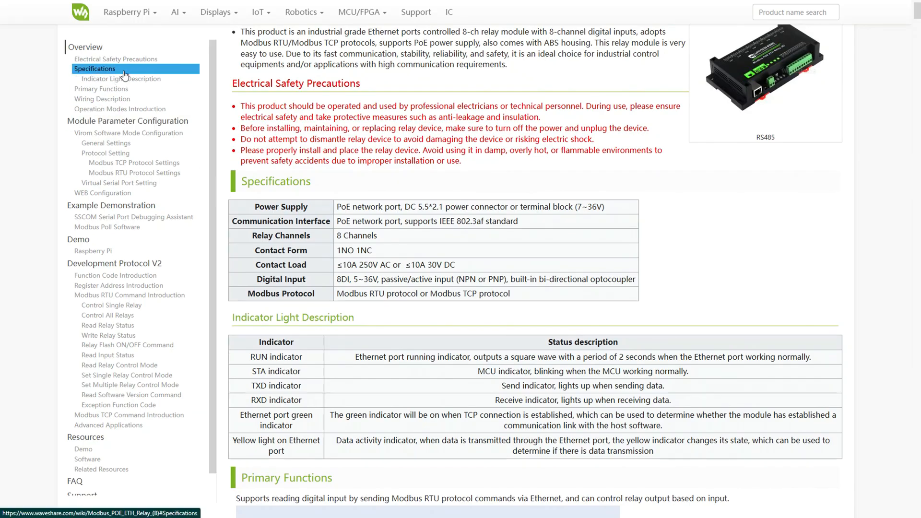
pyautogui.click(100, 88)
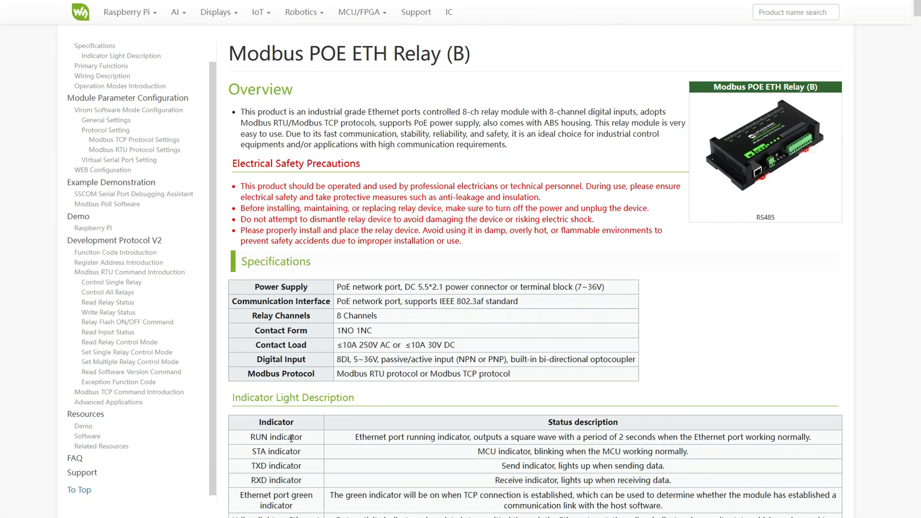
# - Jump to the Resources Software list with the VirCom and Modbus Poll downloads
pyautogui.click(87, 435)
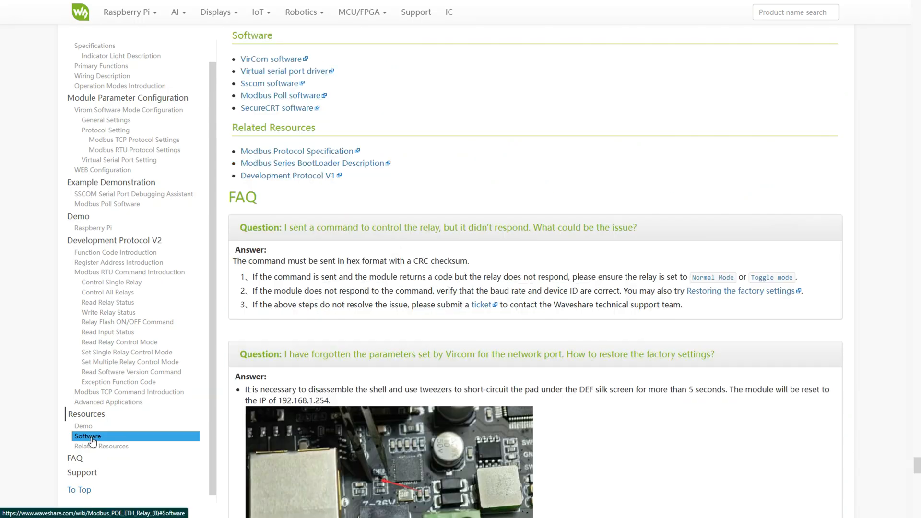
pyautogui.scroll(-3)
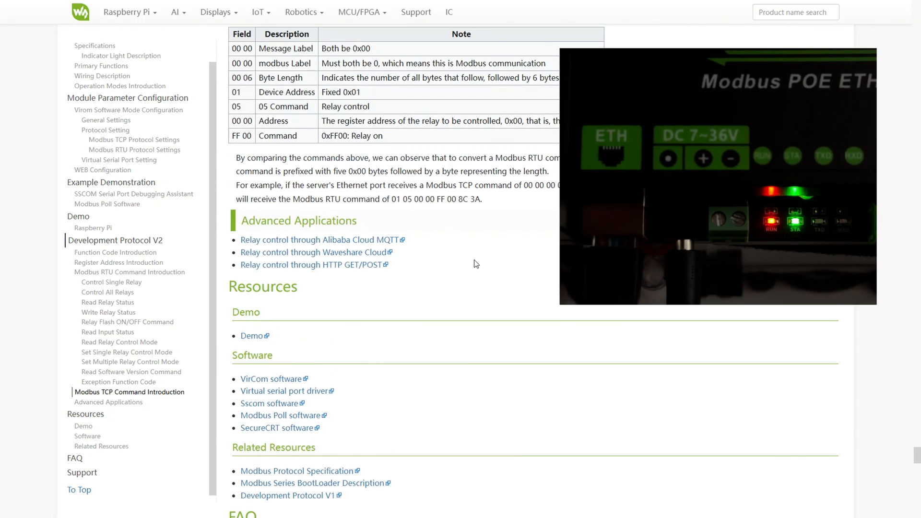
pyautogui.scroll(-3)
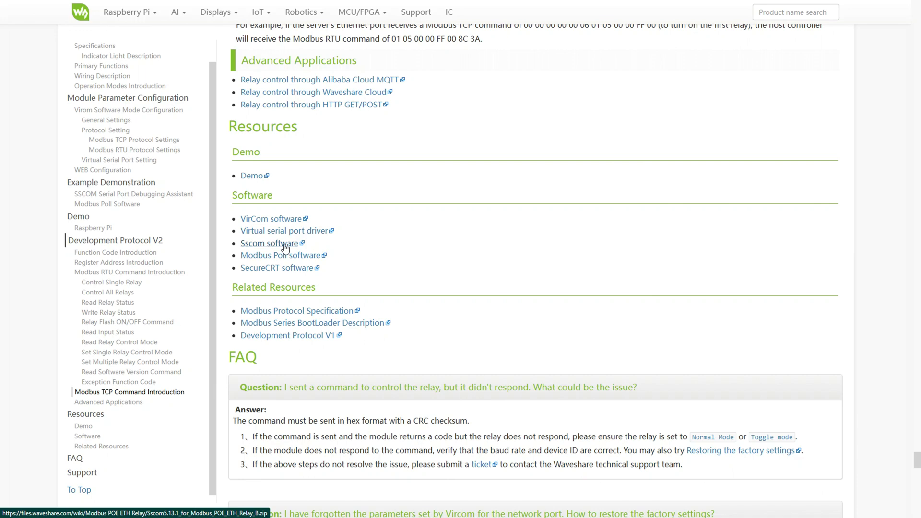
pyautogui.moveTo(279, 263)
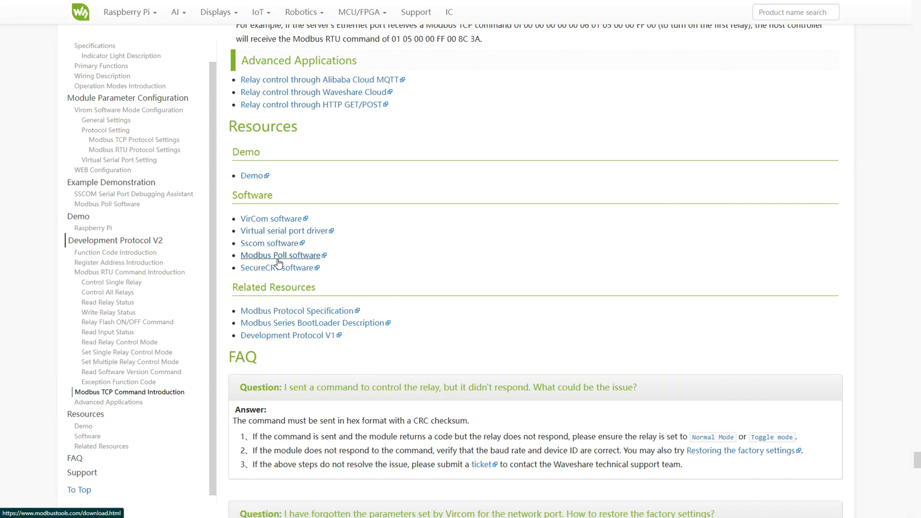
pyautogui.moveTo(265, 275)
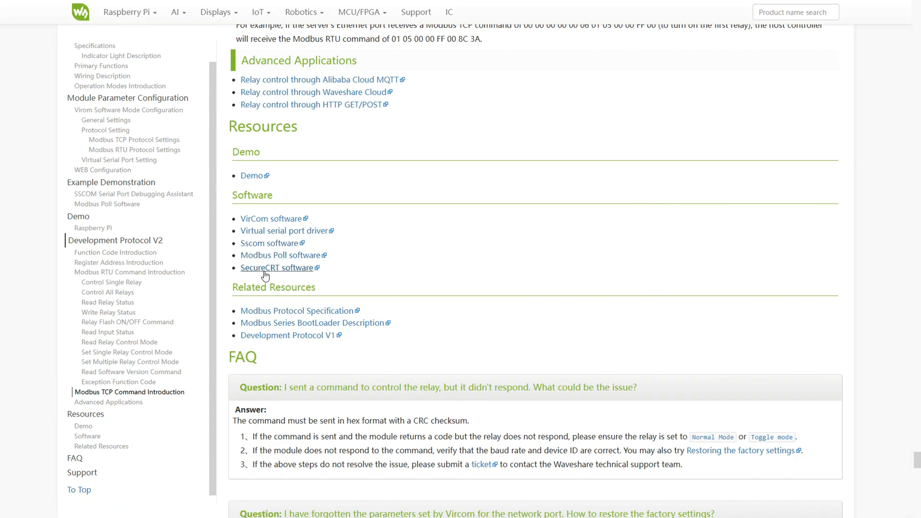
# - Read the General Settings VirCom setup figures down to the Modbus RTU Protocol Settings
pyautogui.click(133, 193)
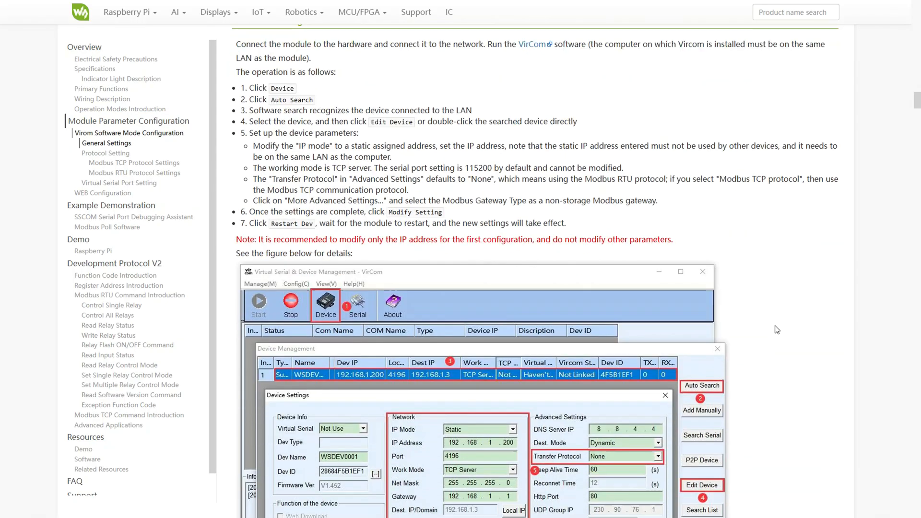
pyautogui.scroll(-3)
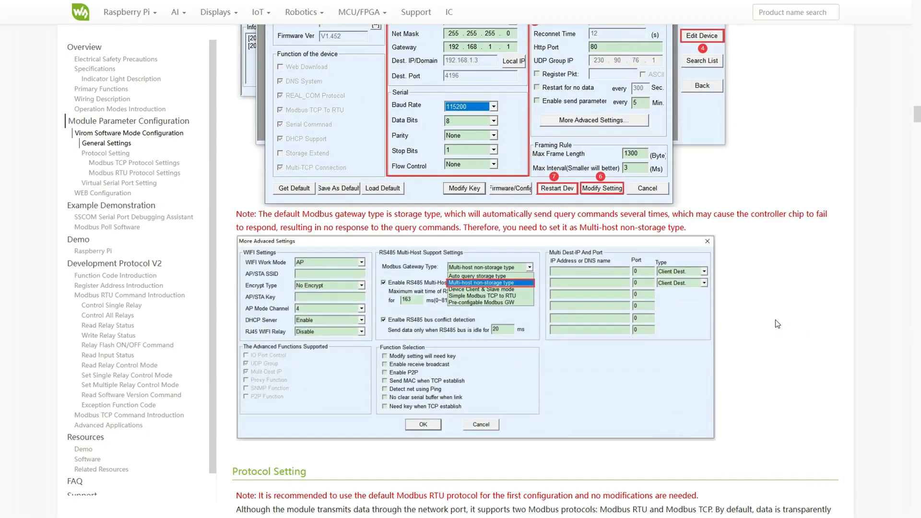
pyautogui.scroll(-3)
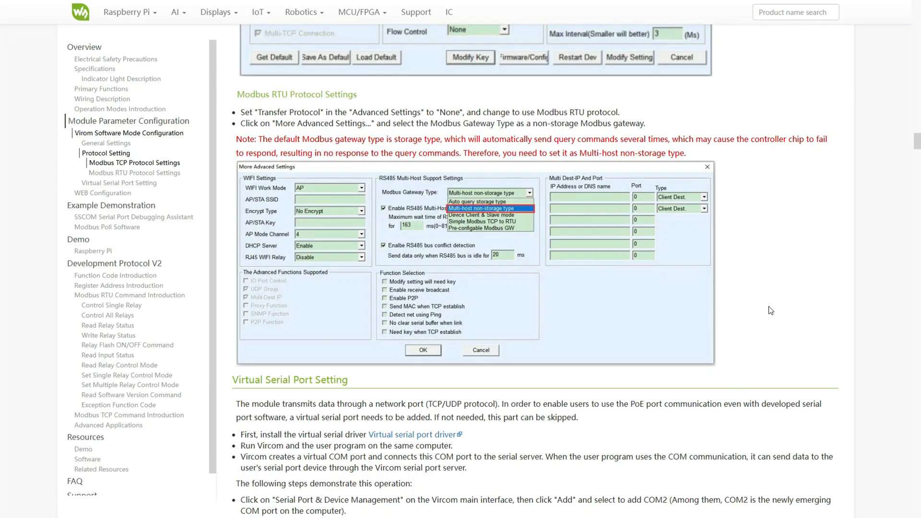
# - Read the Virtual Serial Port Setting screenshots down to the WEB Configuration heading
pyautogui.scroll(-3)
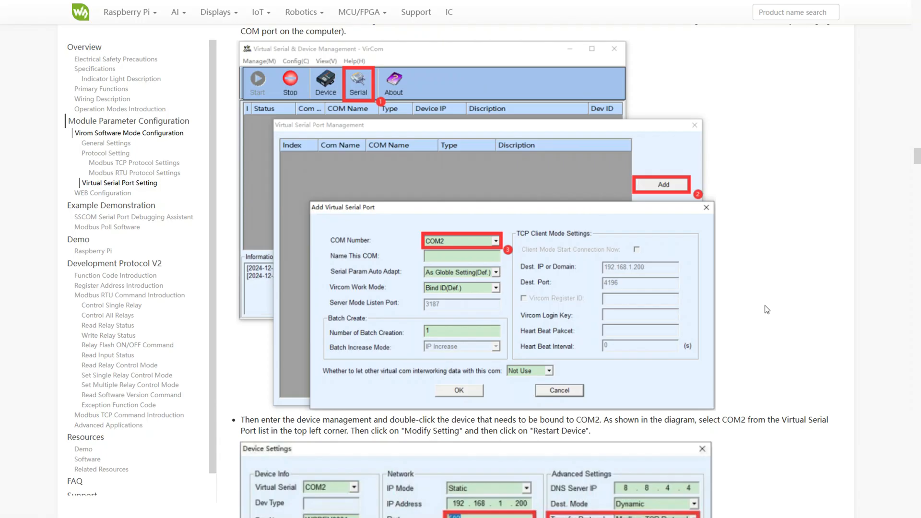
pyautogui.scroll(-3)
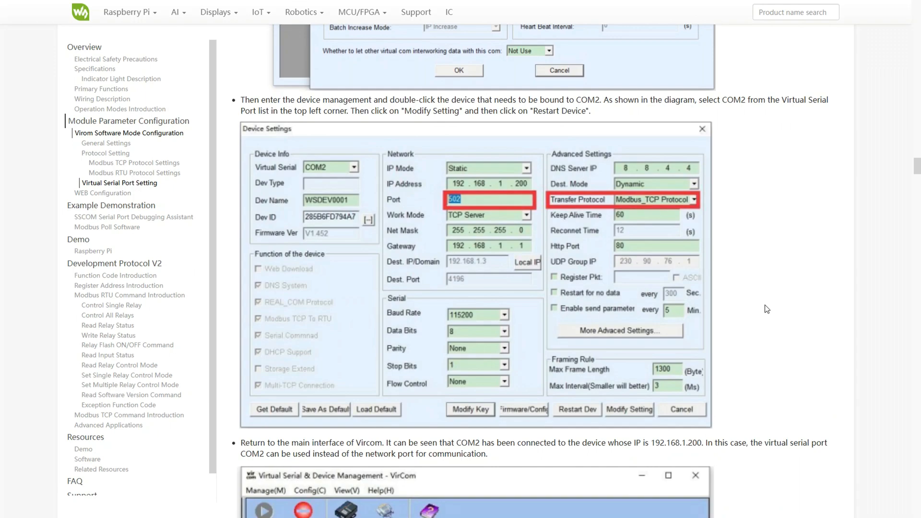
pyautogui.scroll(-3)
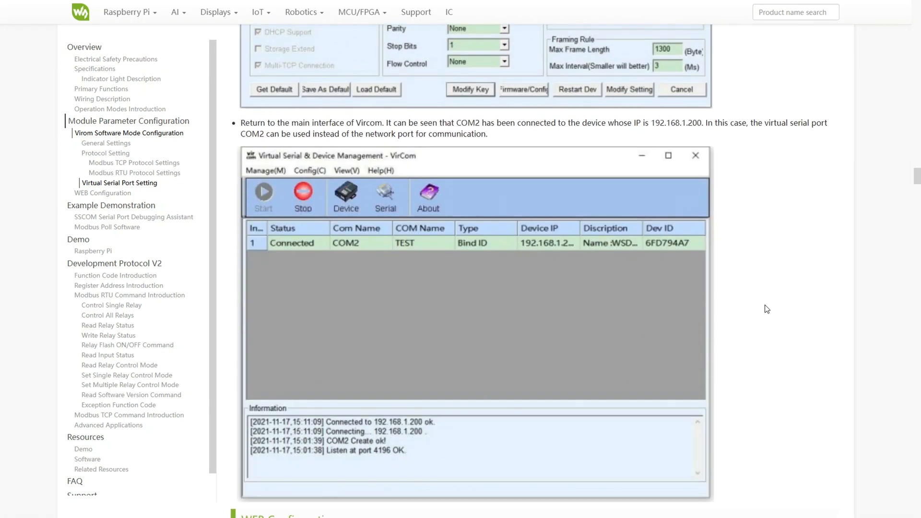
pyautogui.scroll(-3)
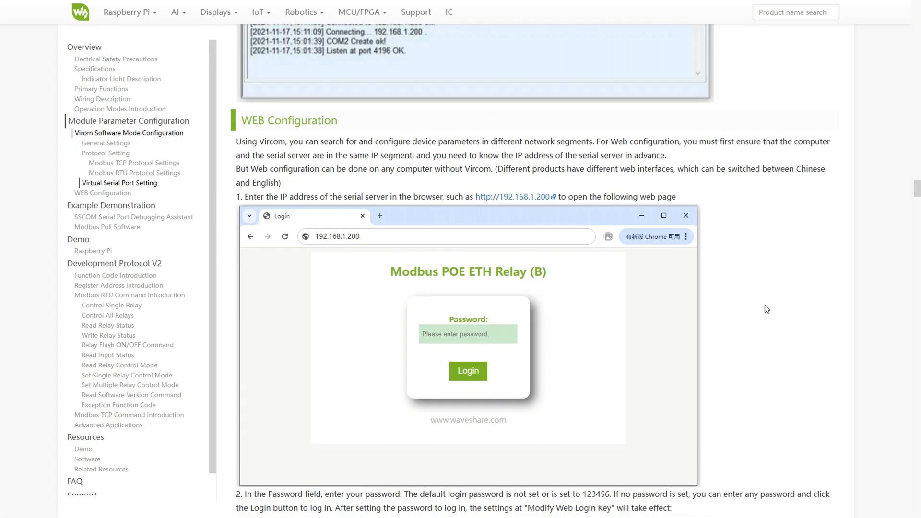
# - Bring the WEB Configuration login screenshot and password instructions into view
pyautogui.scroll(-3)
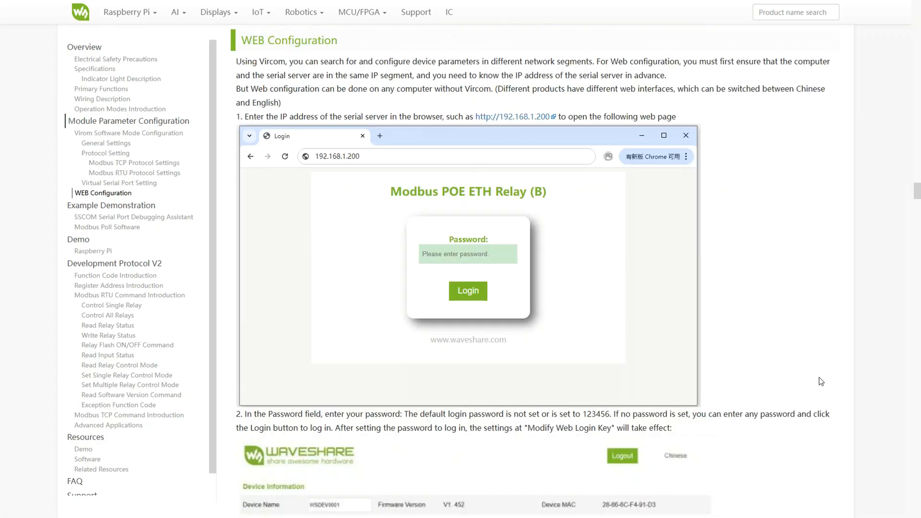
pyautogui.scroll(-3)
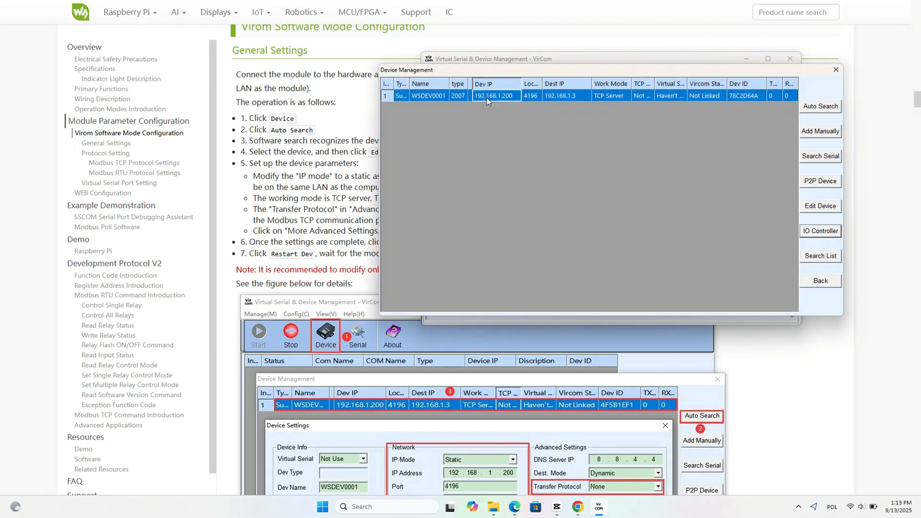
pyautogui.moveTo(510, 102)
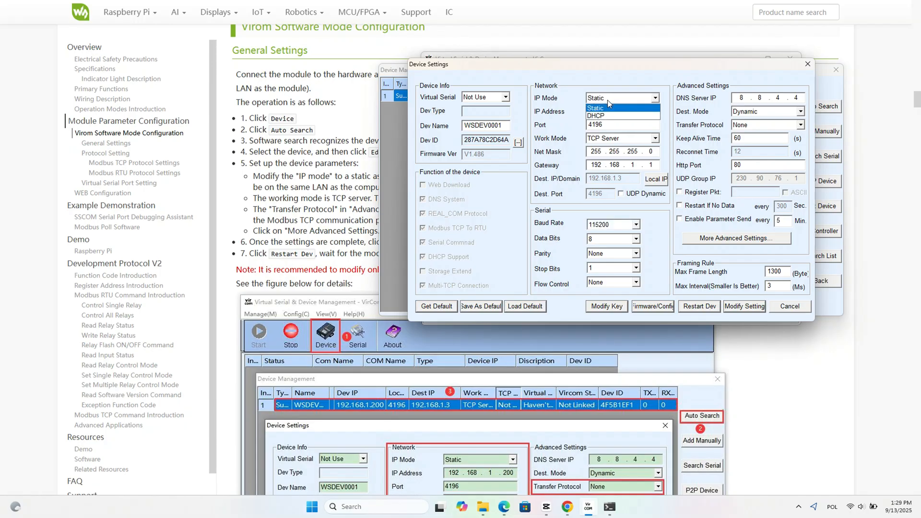
# - Keep IP Mode Static, set Transfer Protocol to Modbus_TCP, save the settings and restart the module
pyautogui.click(608, 115)
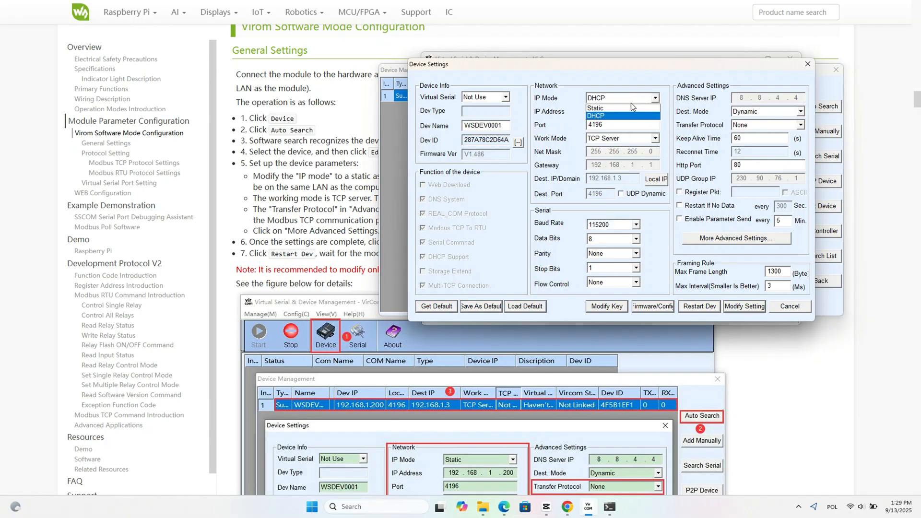
pyautogui.click(596, 108)
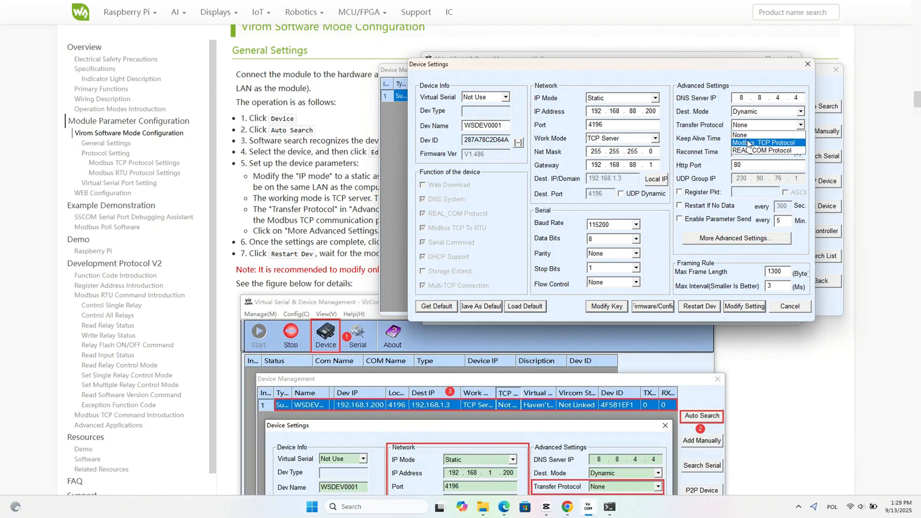
pyautogui.click(764, 142)
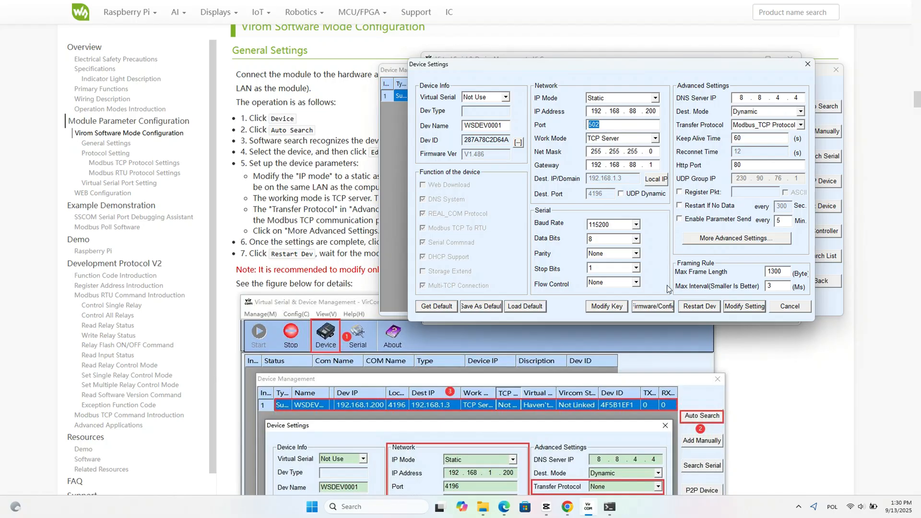
pyautogui.moveTo(722, 323)
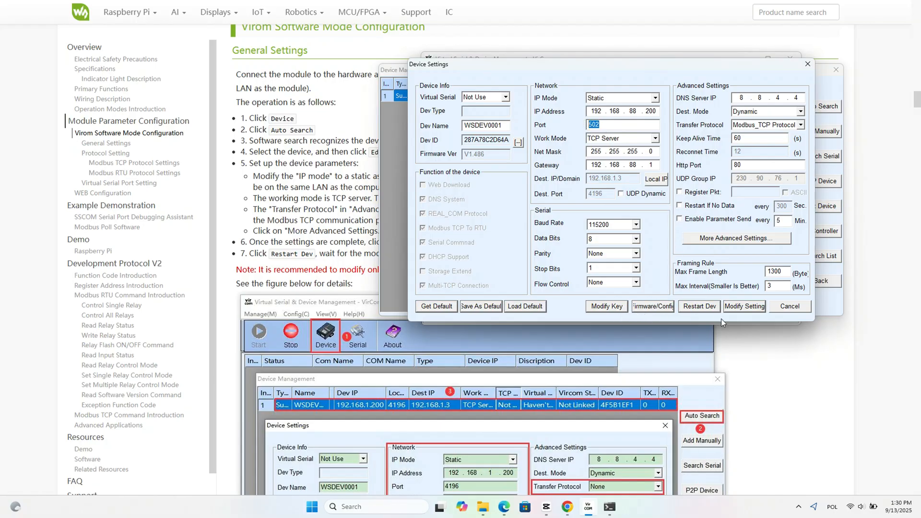
pyautogui.click(790, 306)
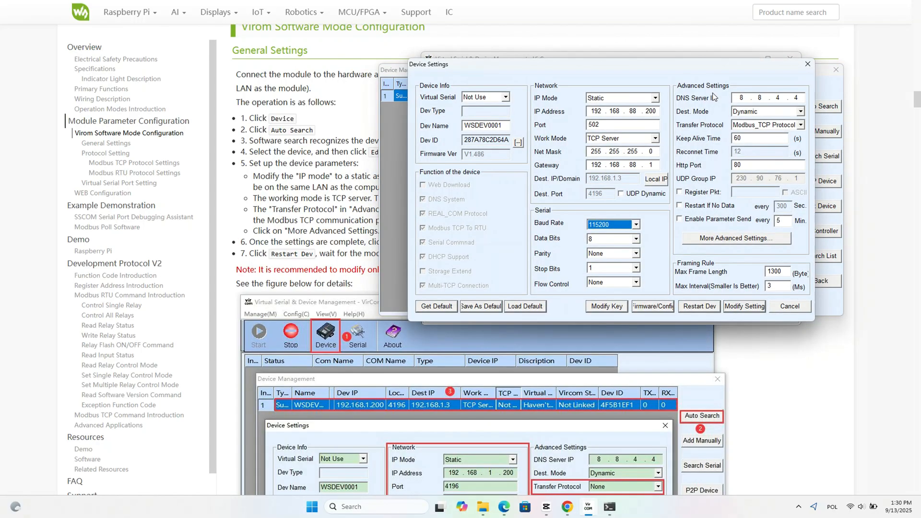
pyautogui.moveTo(691, 309)
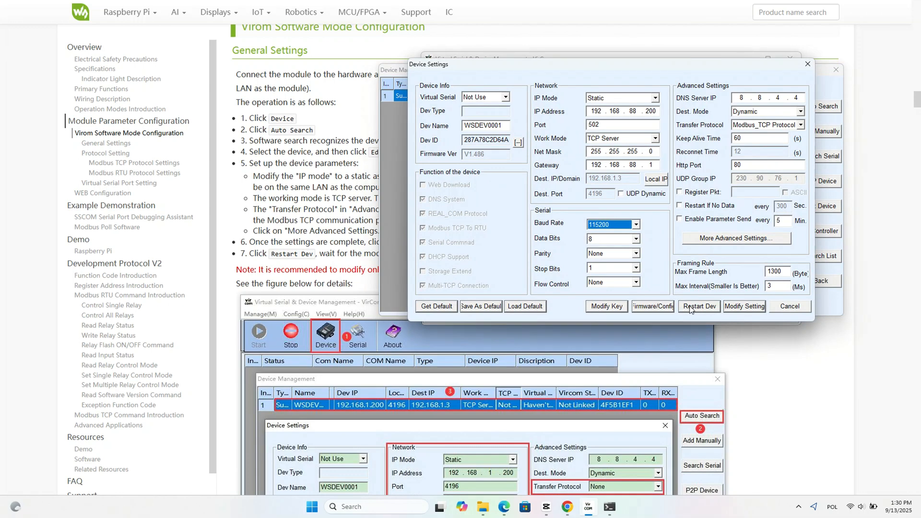
pyautogui.click(699, 306)
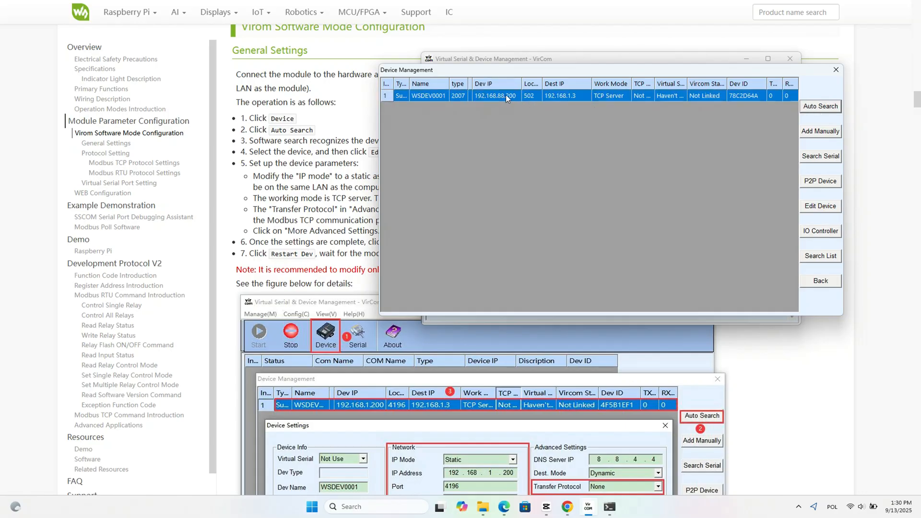
pyautogui.moveTo(522, 99)
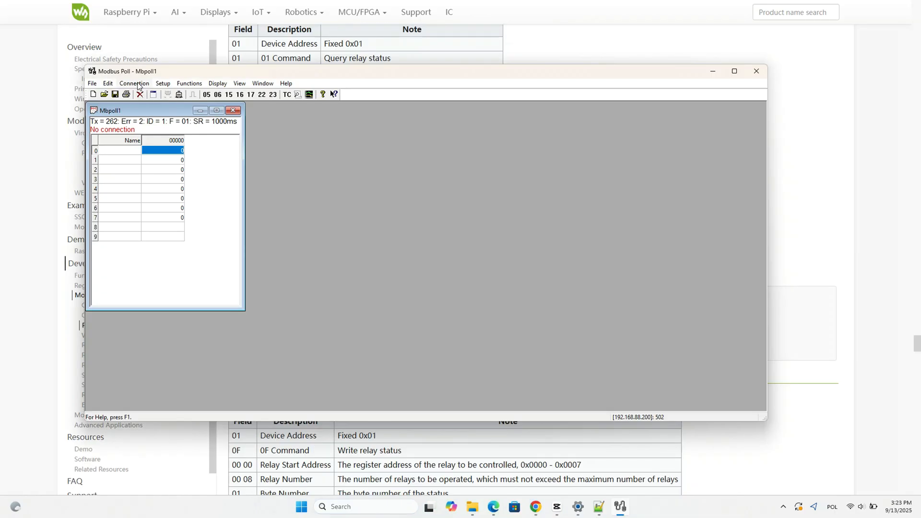
# - Connect to 192.168.88.200:502 over Modbus TCP and define a Read Coils poll of 8 coils from address 0
pyautogui.click(134, 83)
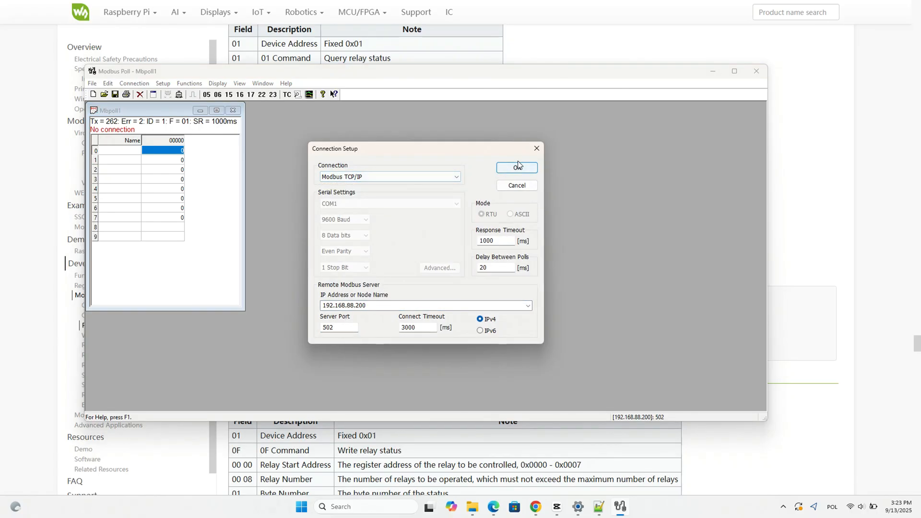
pyautogui.click(162, 83)
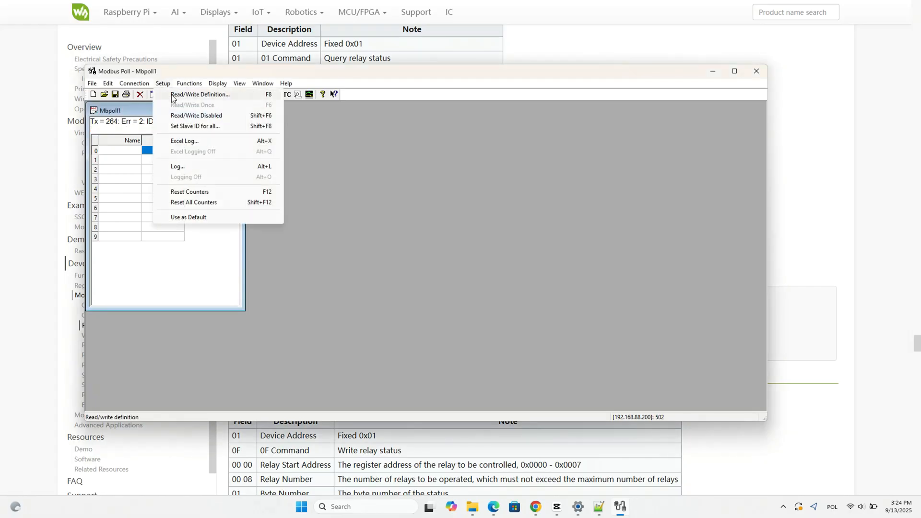
pyautogui.click(200, 94)
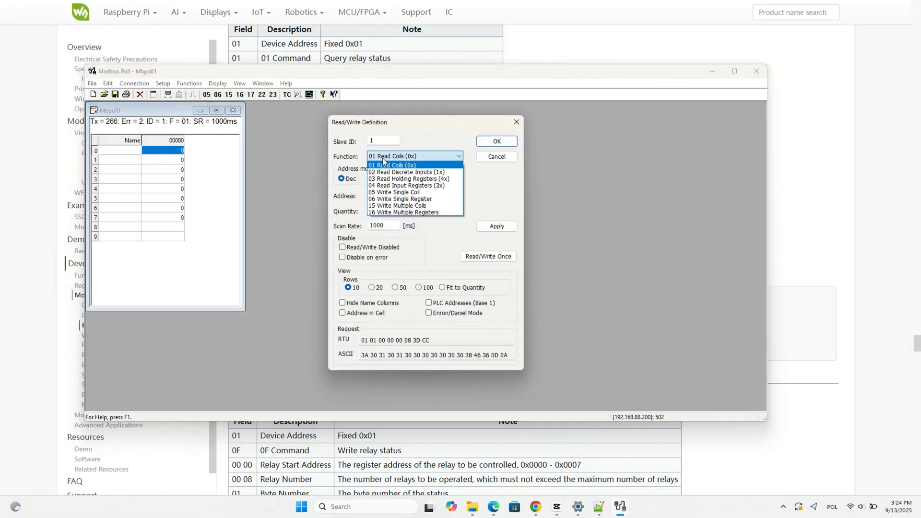
pyautogui.click(391, 165)
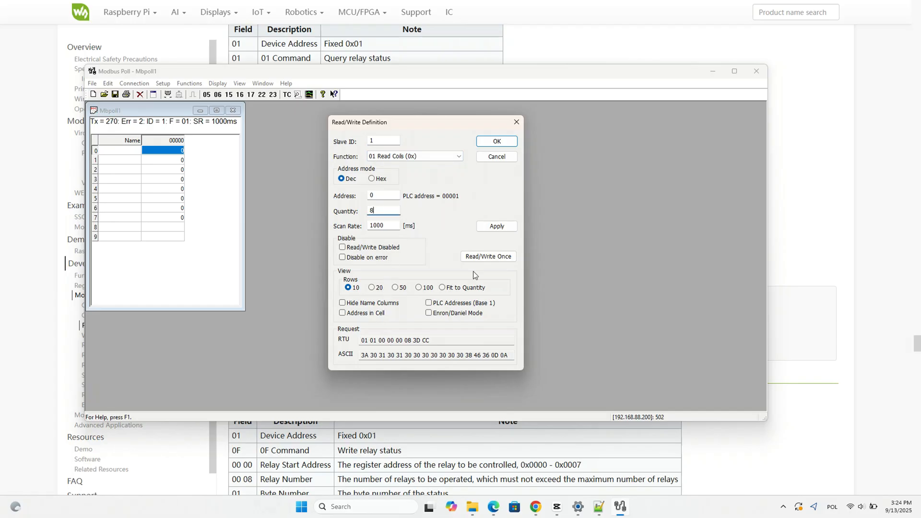
pyautogui.click(497, 141)
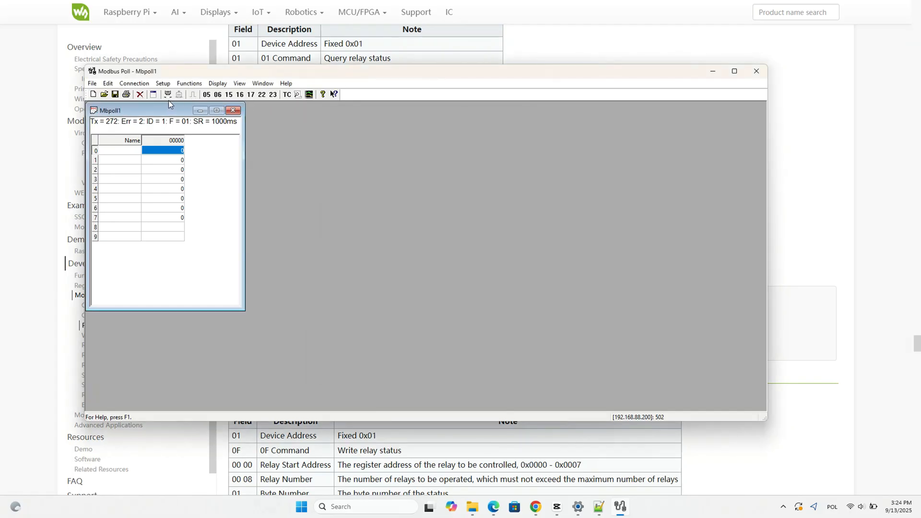
# - Write Coils 0, 1 and 2 on and send the multiple-coil write
pyautogui.click(189, 83)
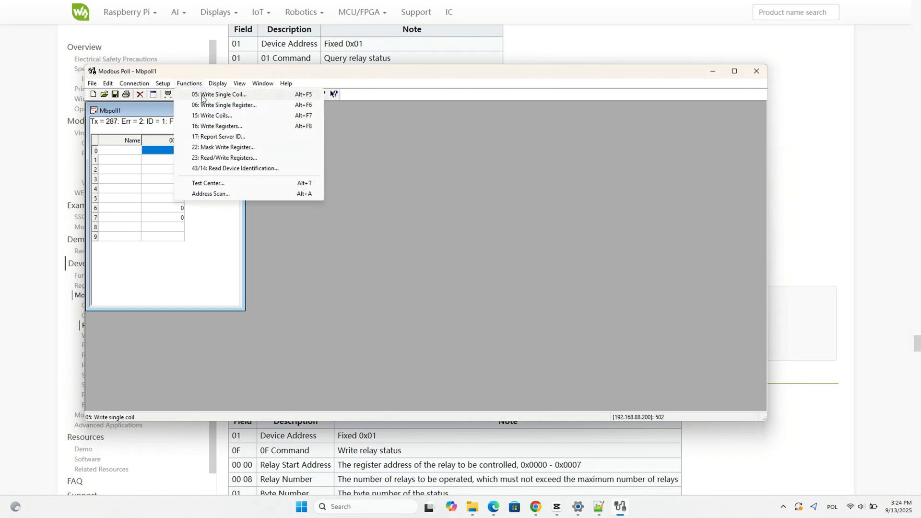
pyautogui.moveTo(212, 115)
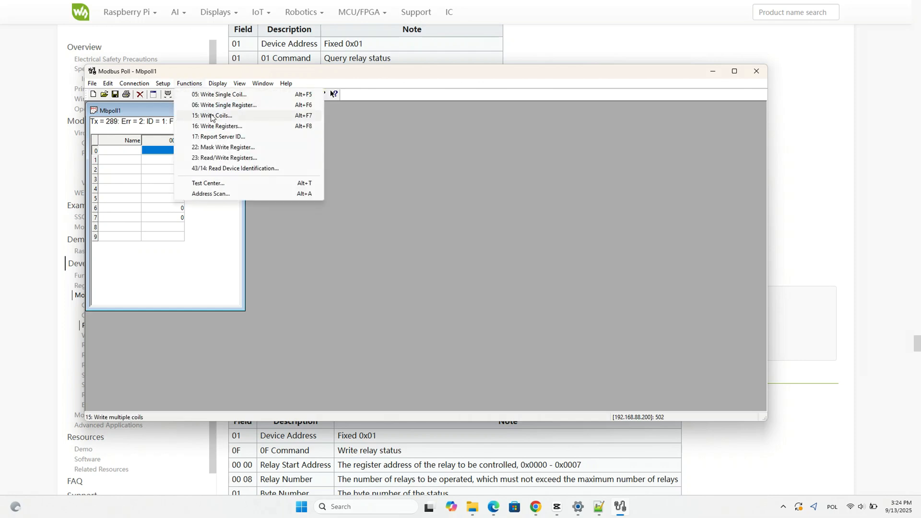
pyautogui.click(211, 116)
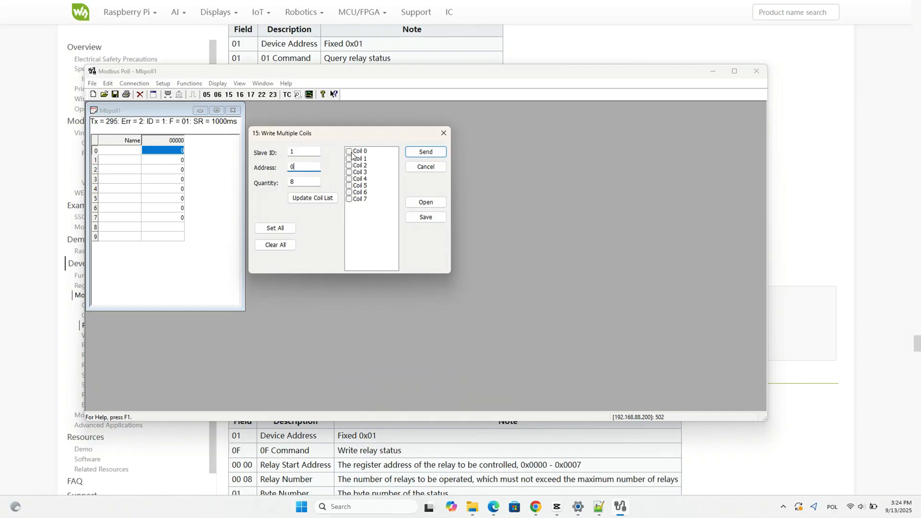
pyautogui.click(425, 151)
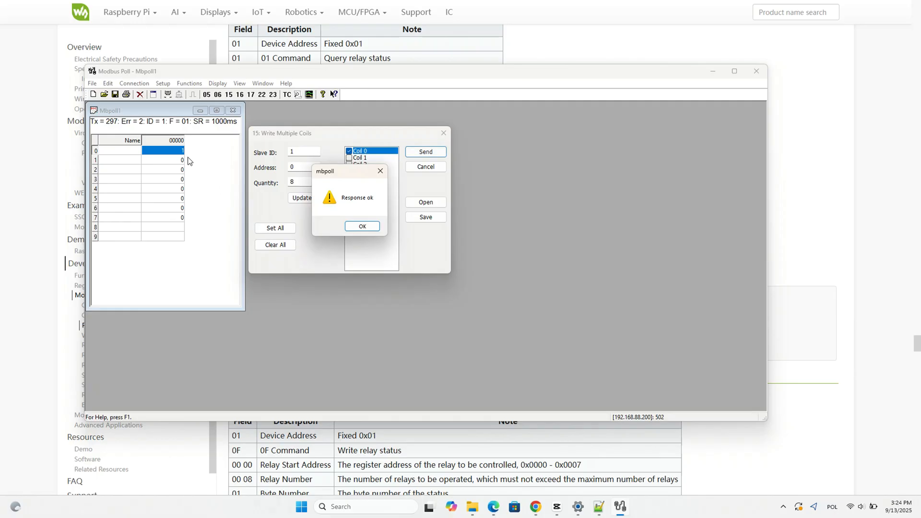
pyautogui.click(361, 226)
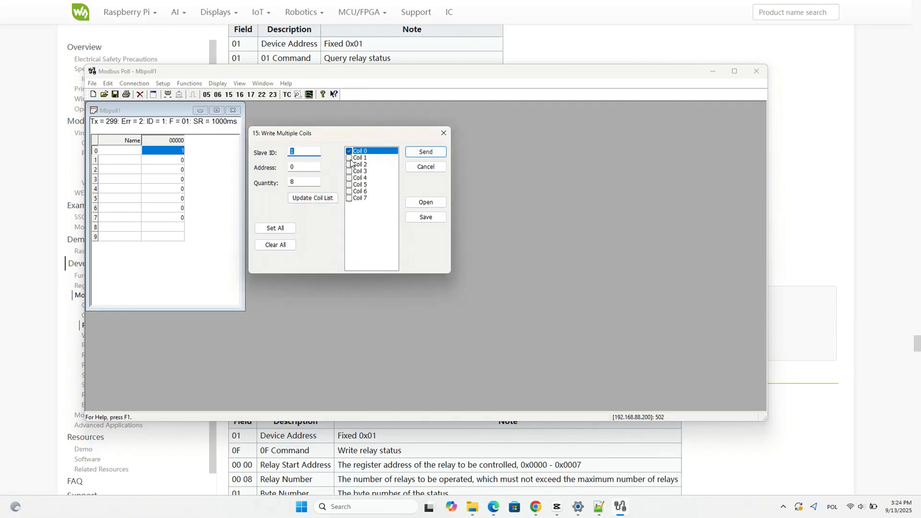
pyautogui.click(426, 152)
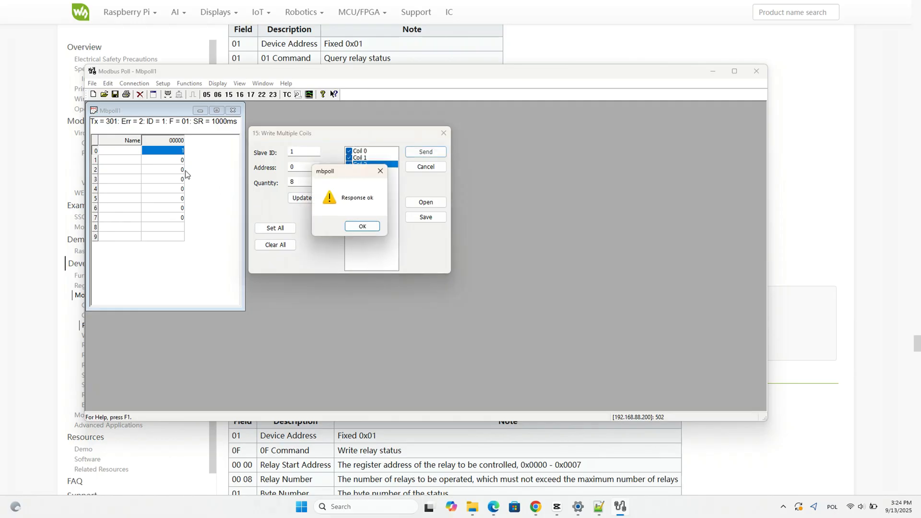
pyautogui.click(362, 225)
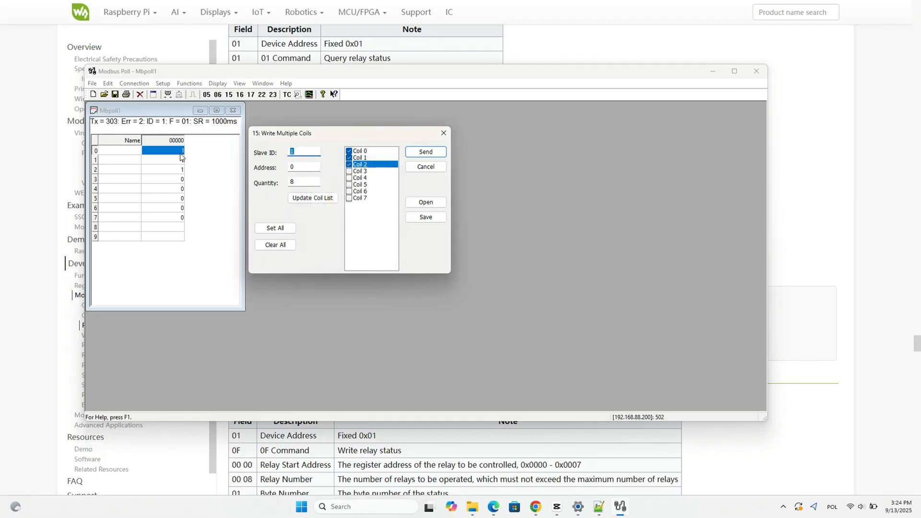
# - Clear all coils in the write list to turn the relays off again
pyautogui.click(427, 152)
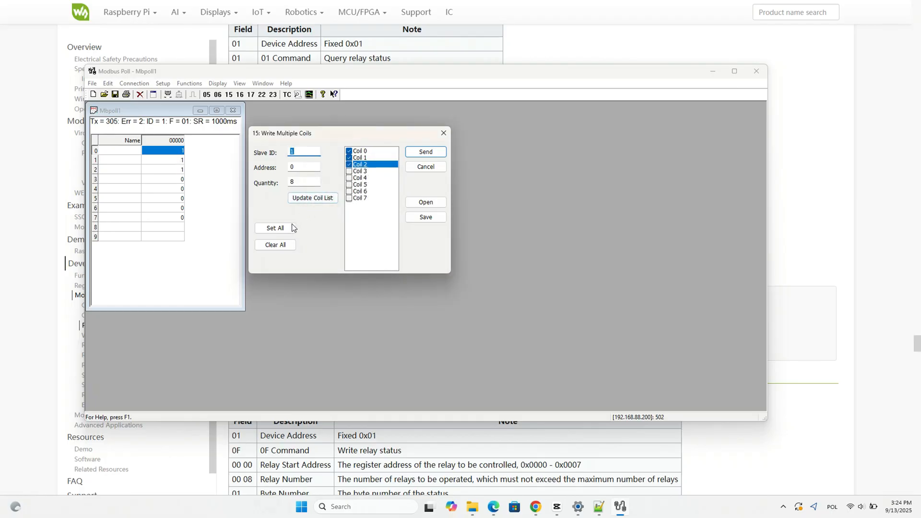
pyautogui.click(274, 245)
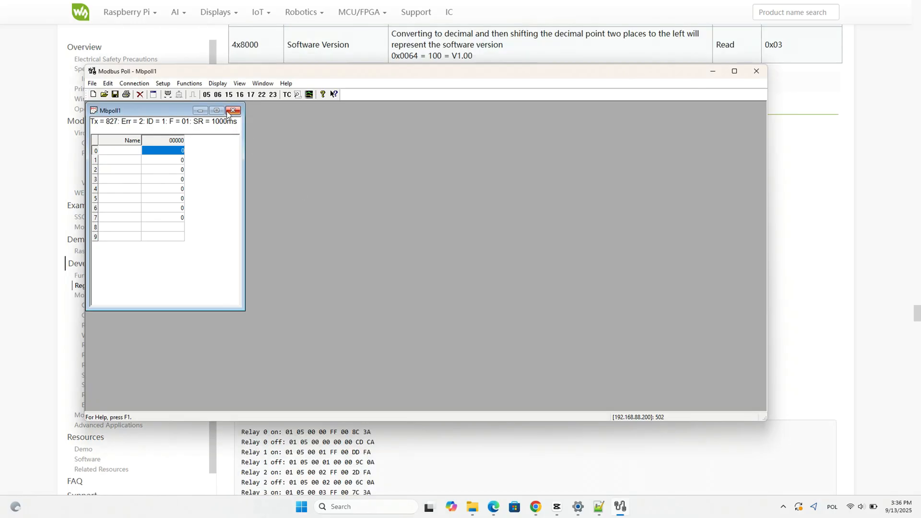
# - Send 05: Write Single Coil at address 0 with value On, then choose Off for the next write
pyautogui.click(189, 83)
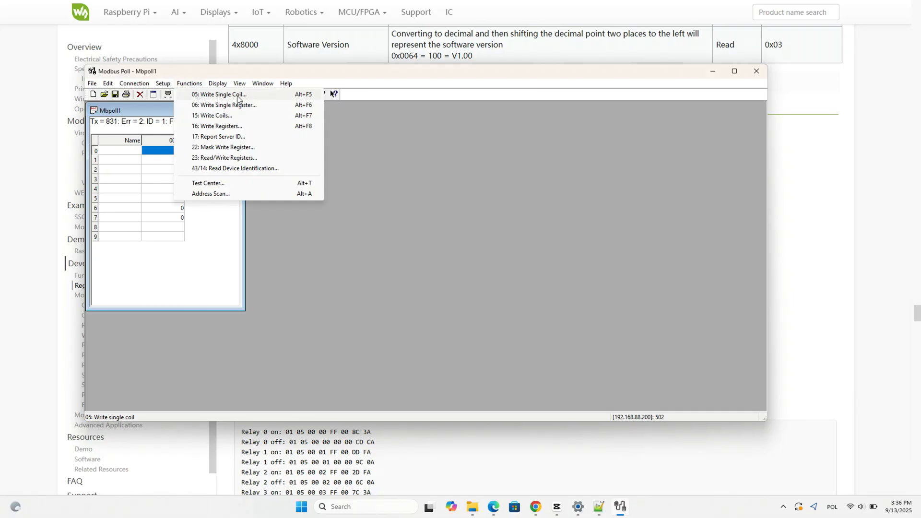
pyautogui.click(220, 94)
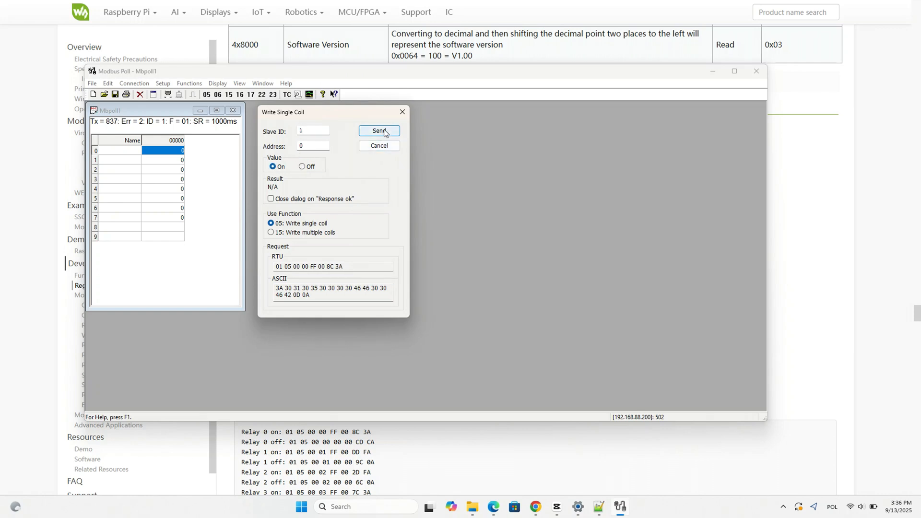
pyautogui.click(379, 130)
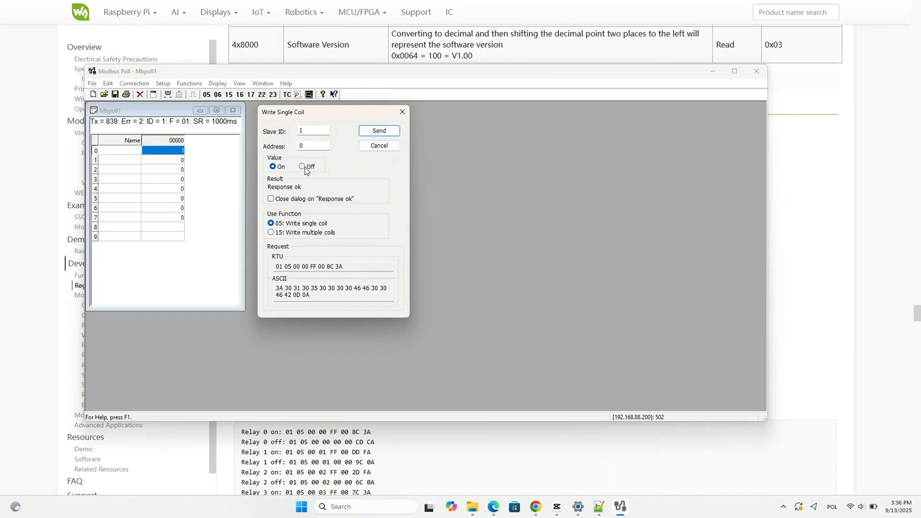
pyautogui.click(301, 167)
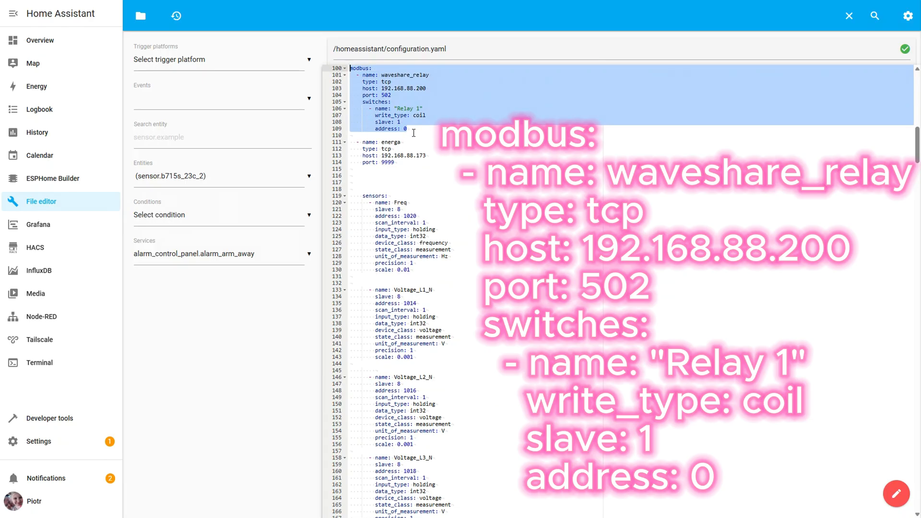
pyautogui.moveTo(43, 43)
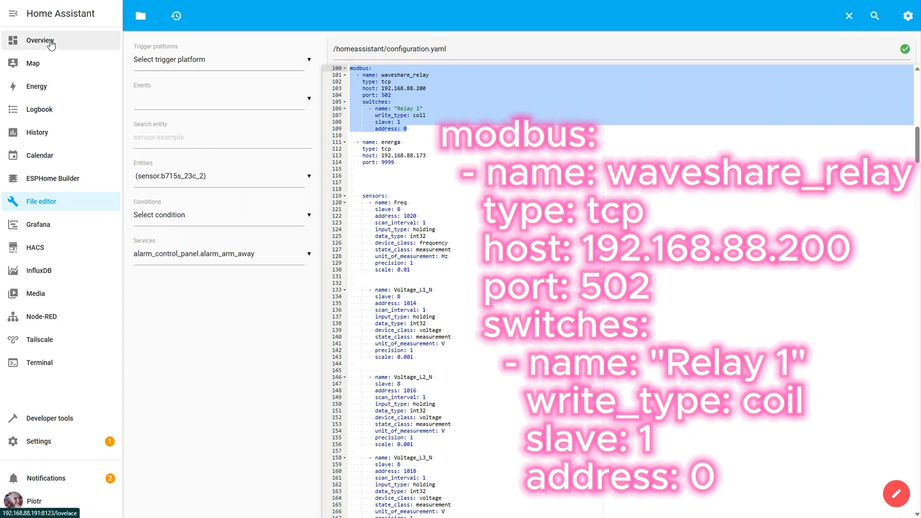
# - Start a new Button card in the Test dashboard's new section
pyautogui.click(40, 41)
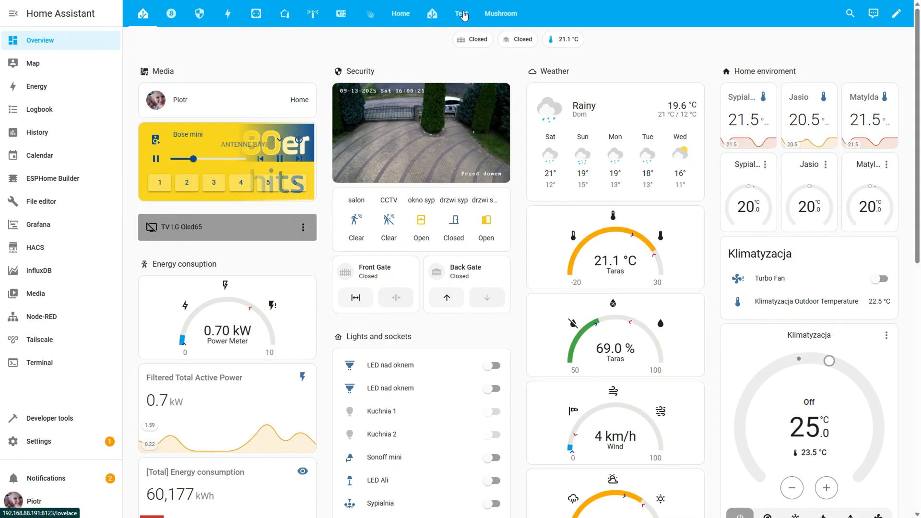
pyautogui.click(461, 14)
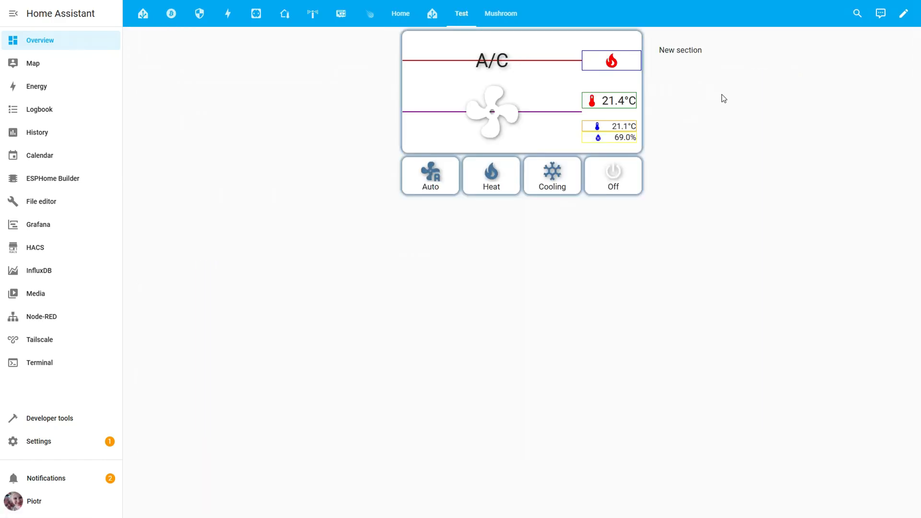
pyautogui.click(904, 13)
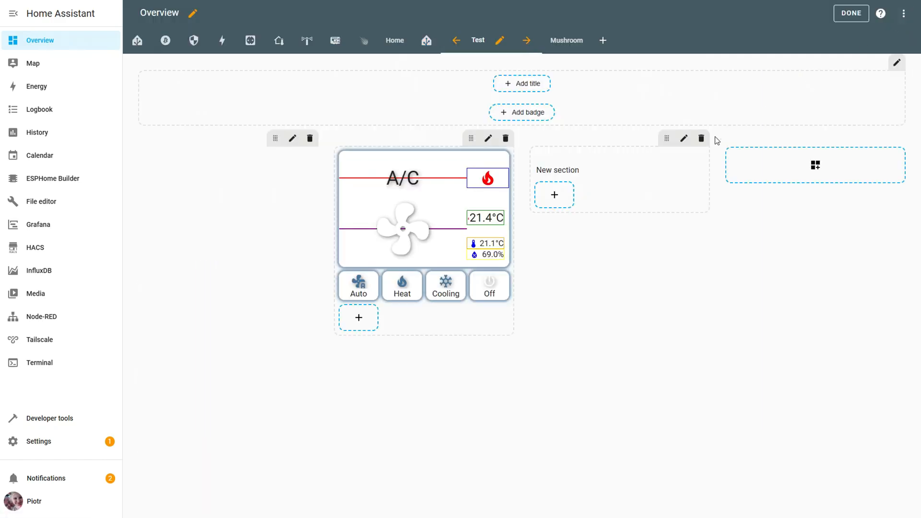
pyautogui.click(815, 165)
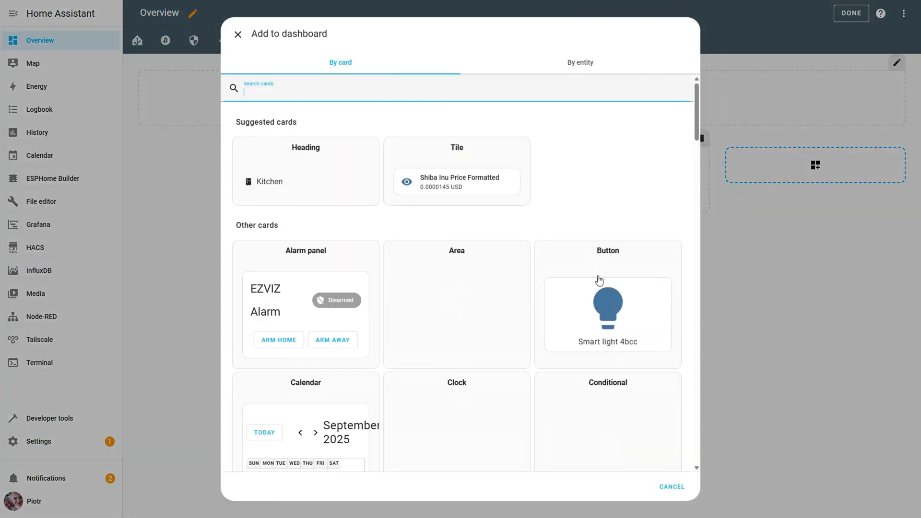
pyautogui.click(609, 311)
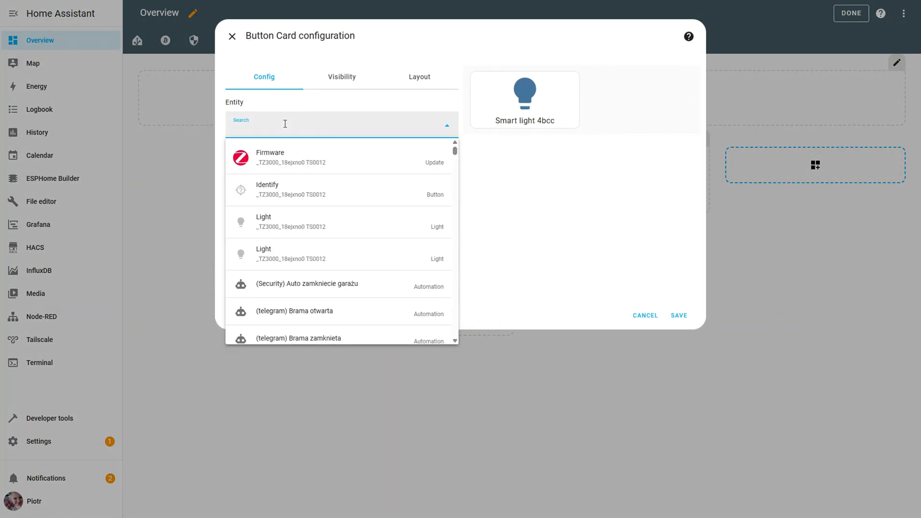
# - Bind the card to the Relay 1 entity with Show state enabled and save it
pyautogui.write('rel')
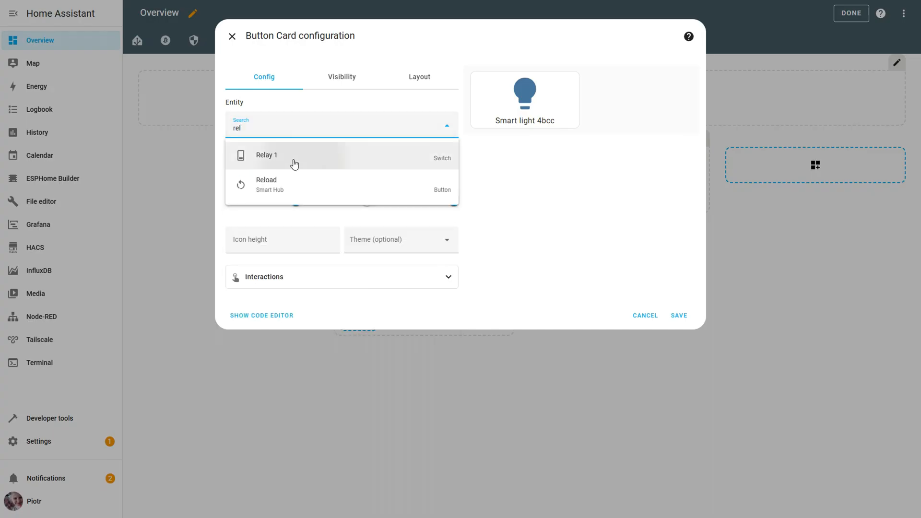
pyautogui.click(285, 156)
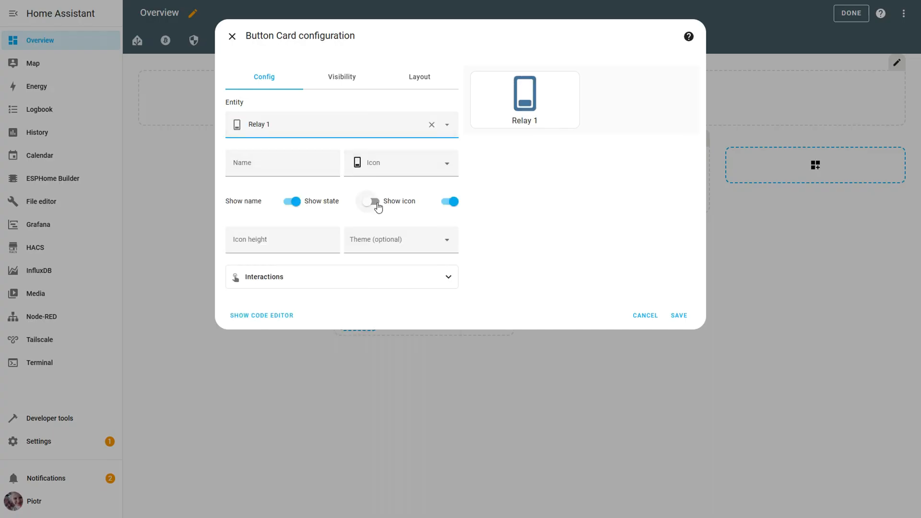
pyautogui.click(372, 201)
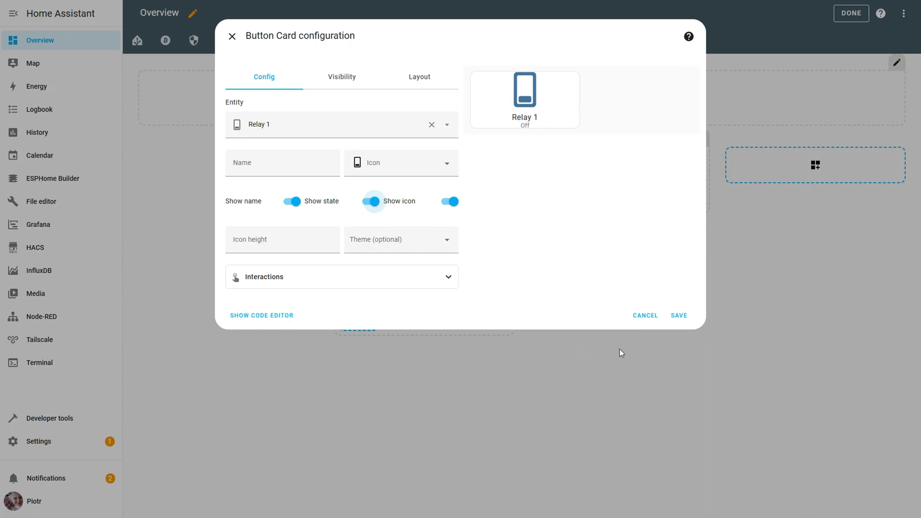
pyautogui.moveTo(676, 319)
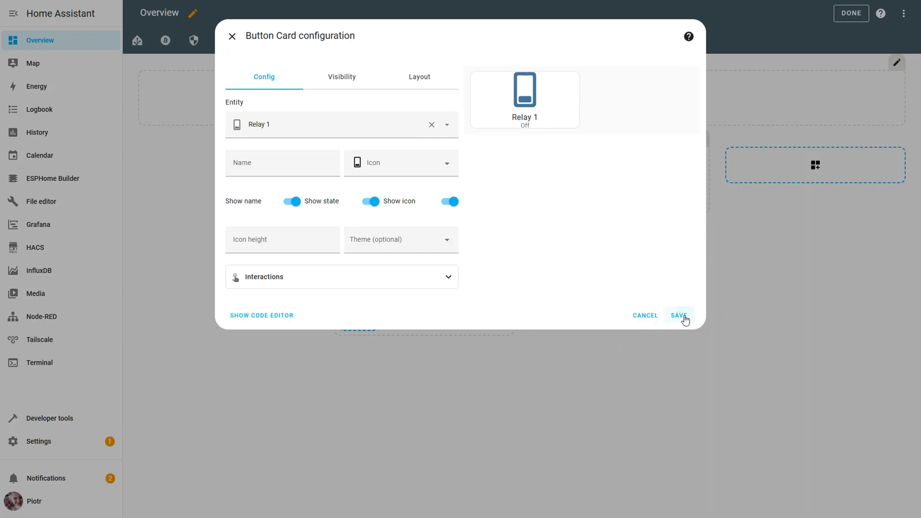
pyautogui.click(679, 314)
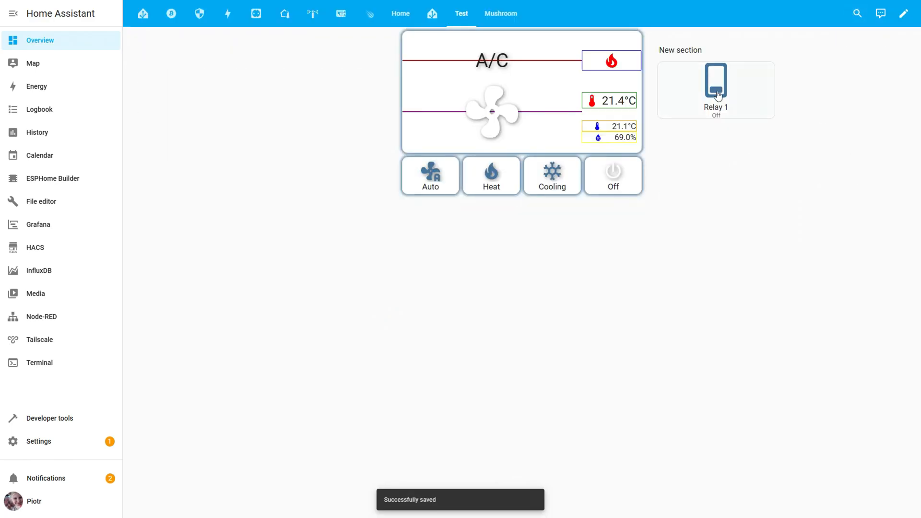
# - Toggle Relay 1 on and off again from its dashboard button card
pyautogui.click(716, 80)
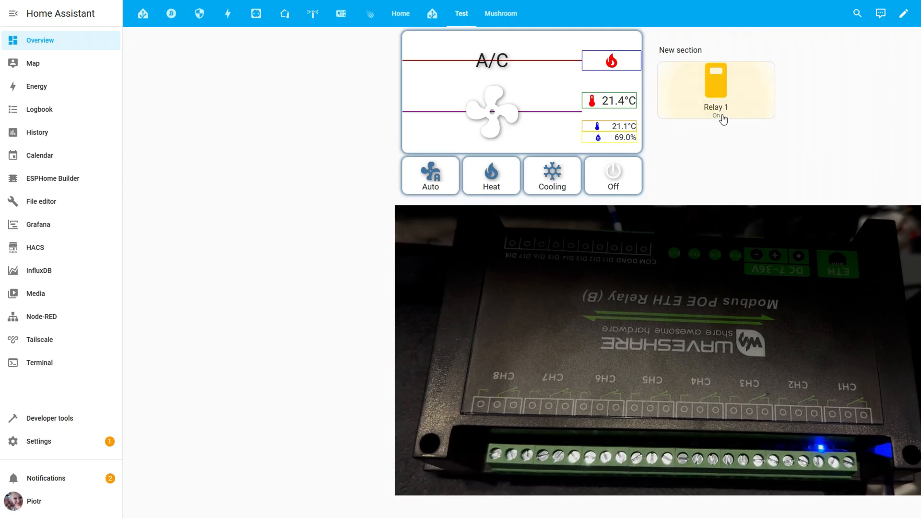
pyautogui.click(714, 81)
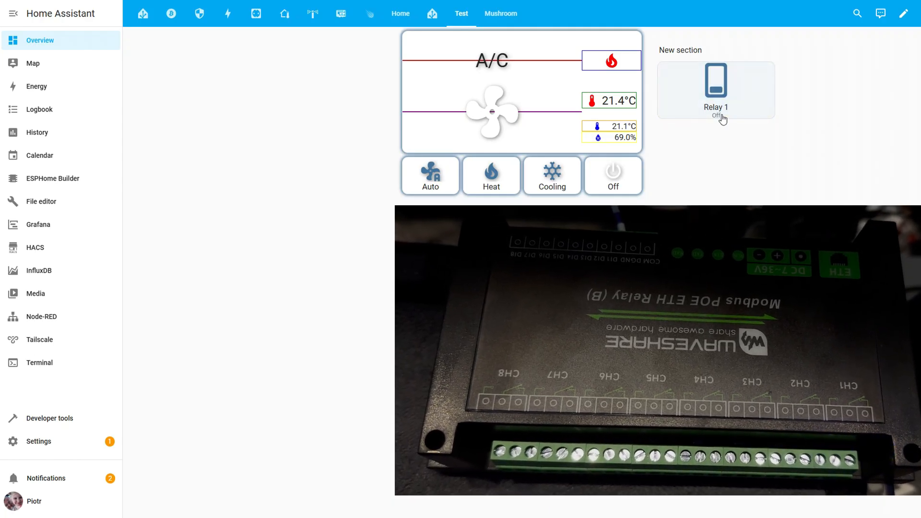
pyautogui.click(41, 202)
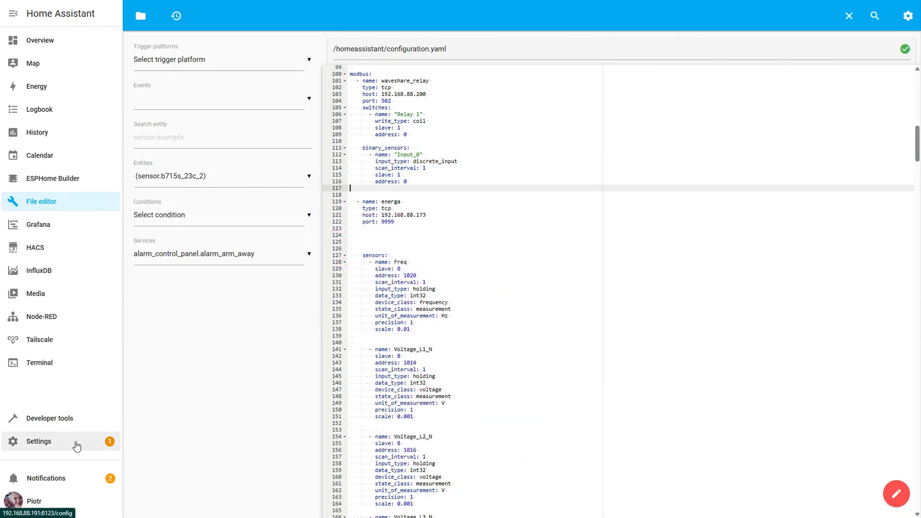
# - Restart Home Assistant from Developer tools so the Input_0 binary sensor loads
pyautogui.click(47, 418)
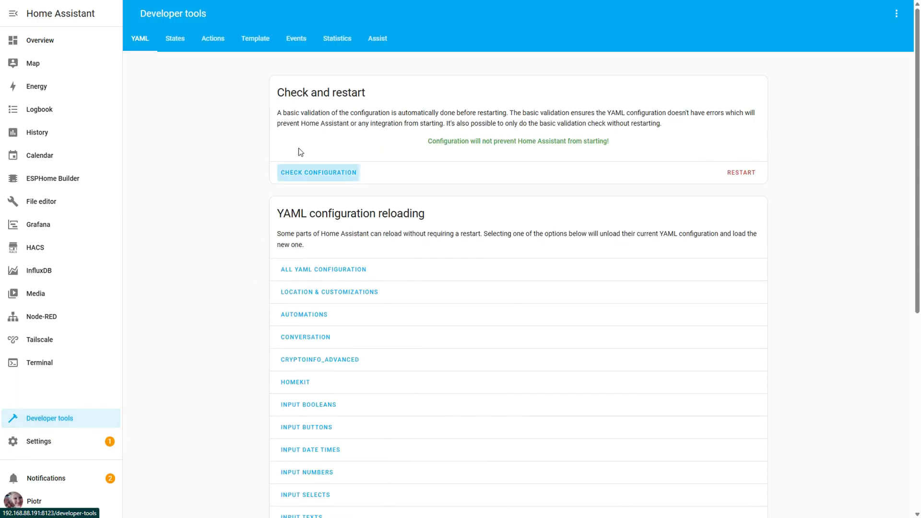
pyautogui.click(741, 172)
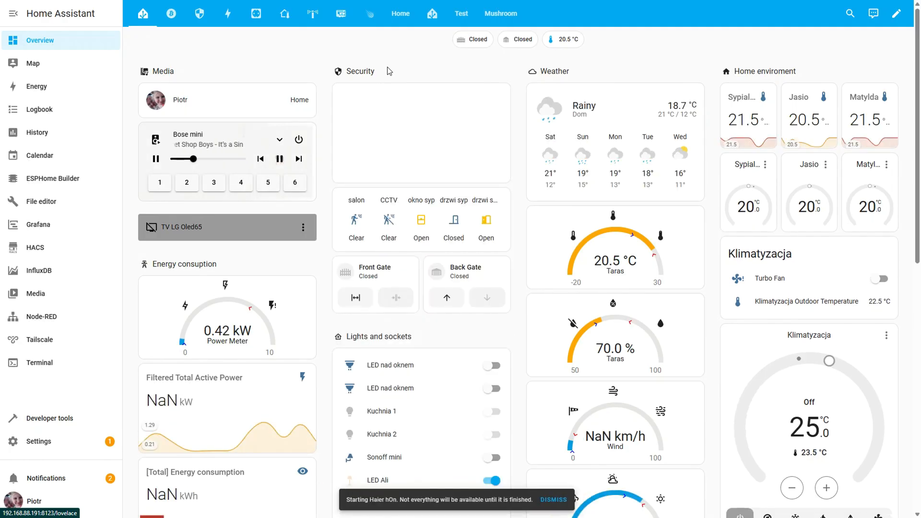
# - Add the suggested Input_0 entity card beside Relay 1 in the new section and finish editing
pyautogui.click(461, 14)
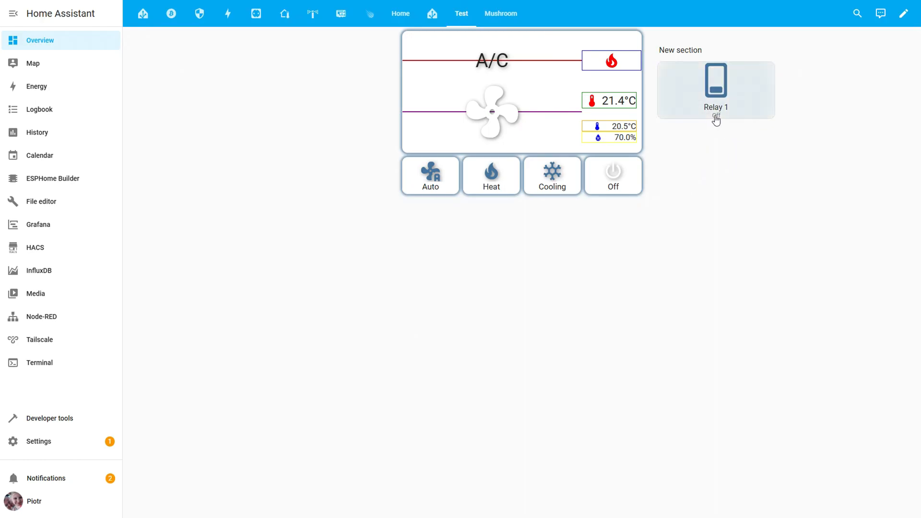
pyautogui.click(904, 14)
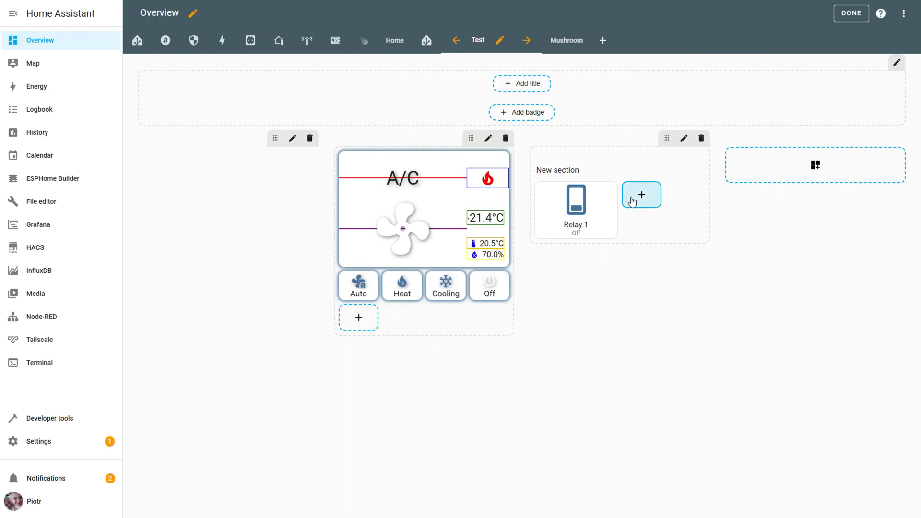
pyautogui.click(641, 195)
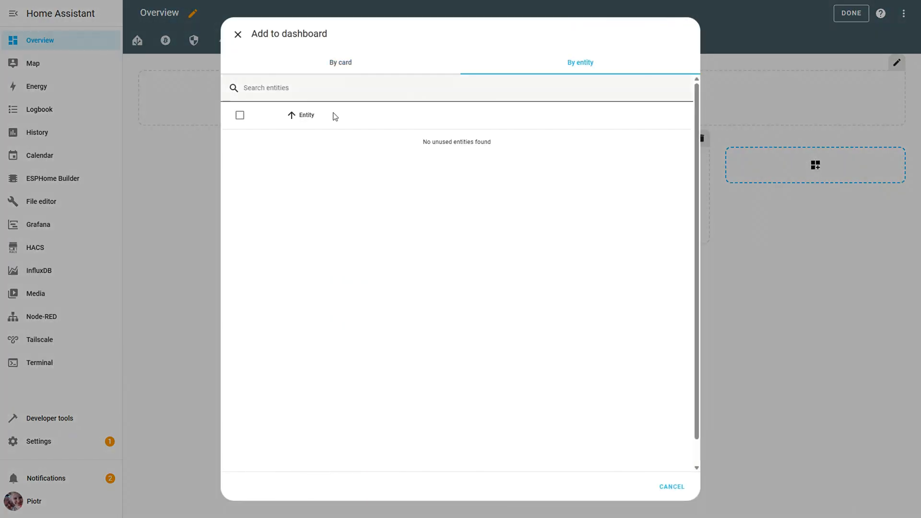
pyautogui.write('input')
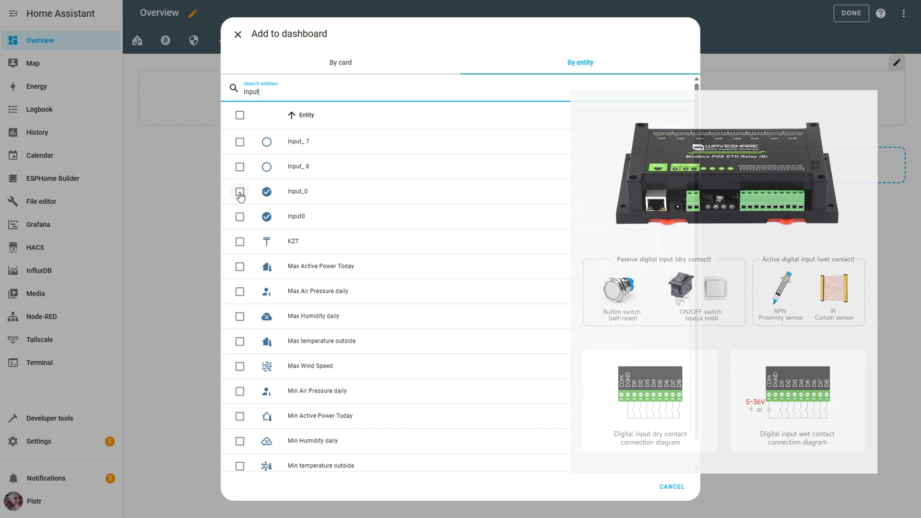
pyautogui.click(239, 191)
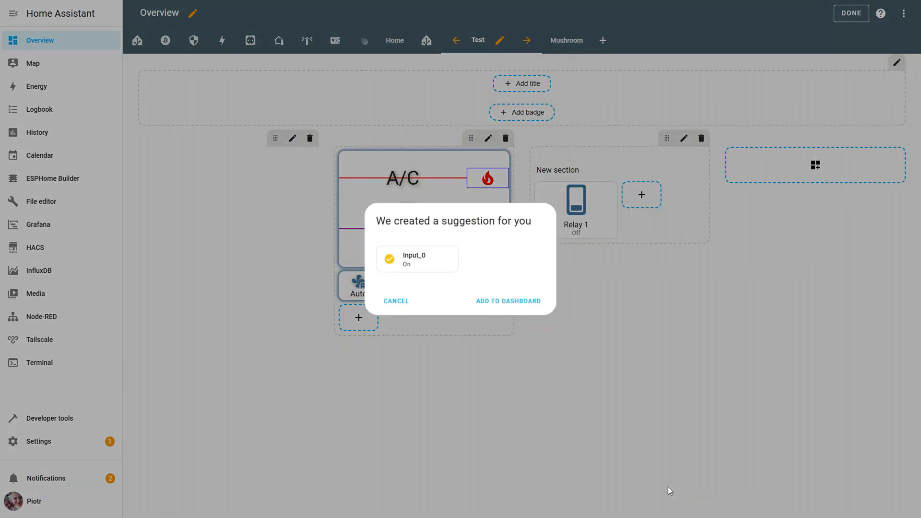
pyautogui.click(509, 301)
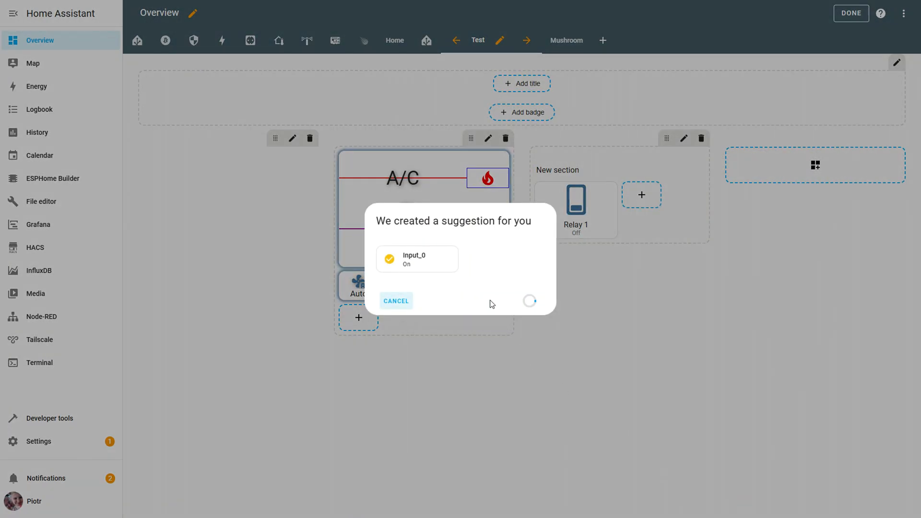
pyautogui.click(850, 13)
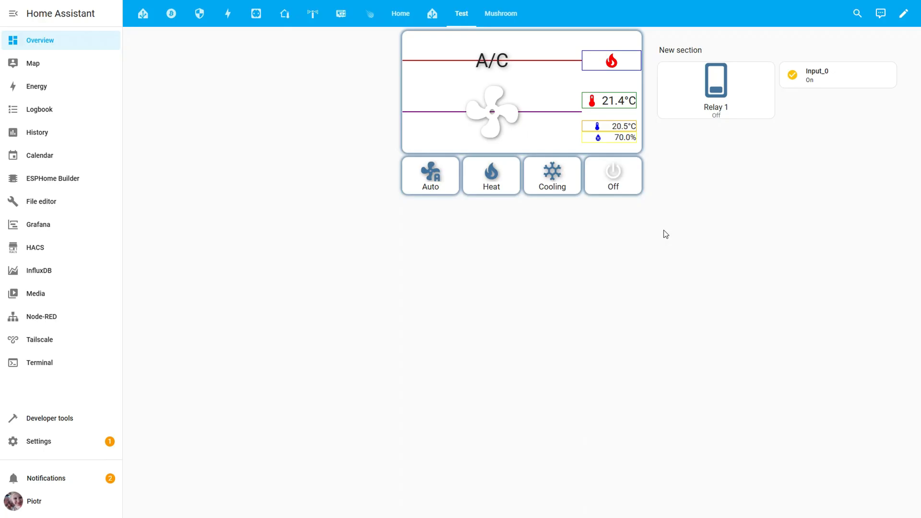
# - Watch the Input_0 tile switch from On to Off as the board's digital input changes
pyautogui.click(792, 74)
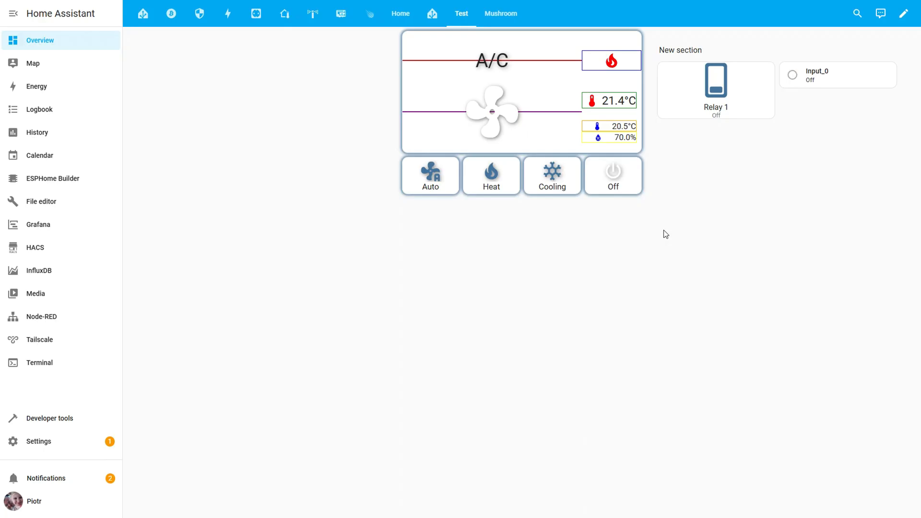